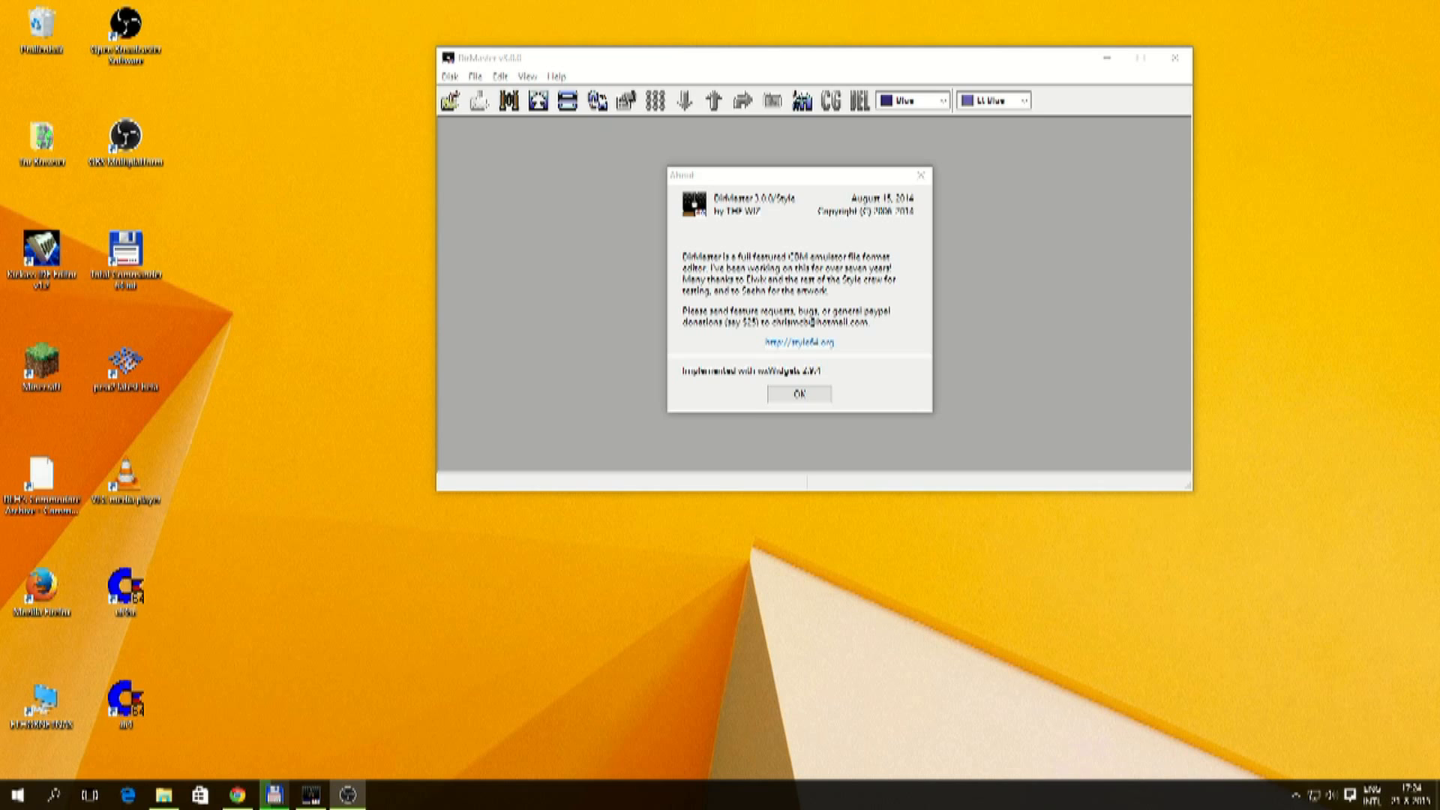
pyautogui.moveTo(843, 78)
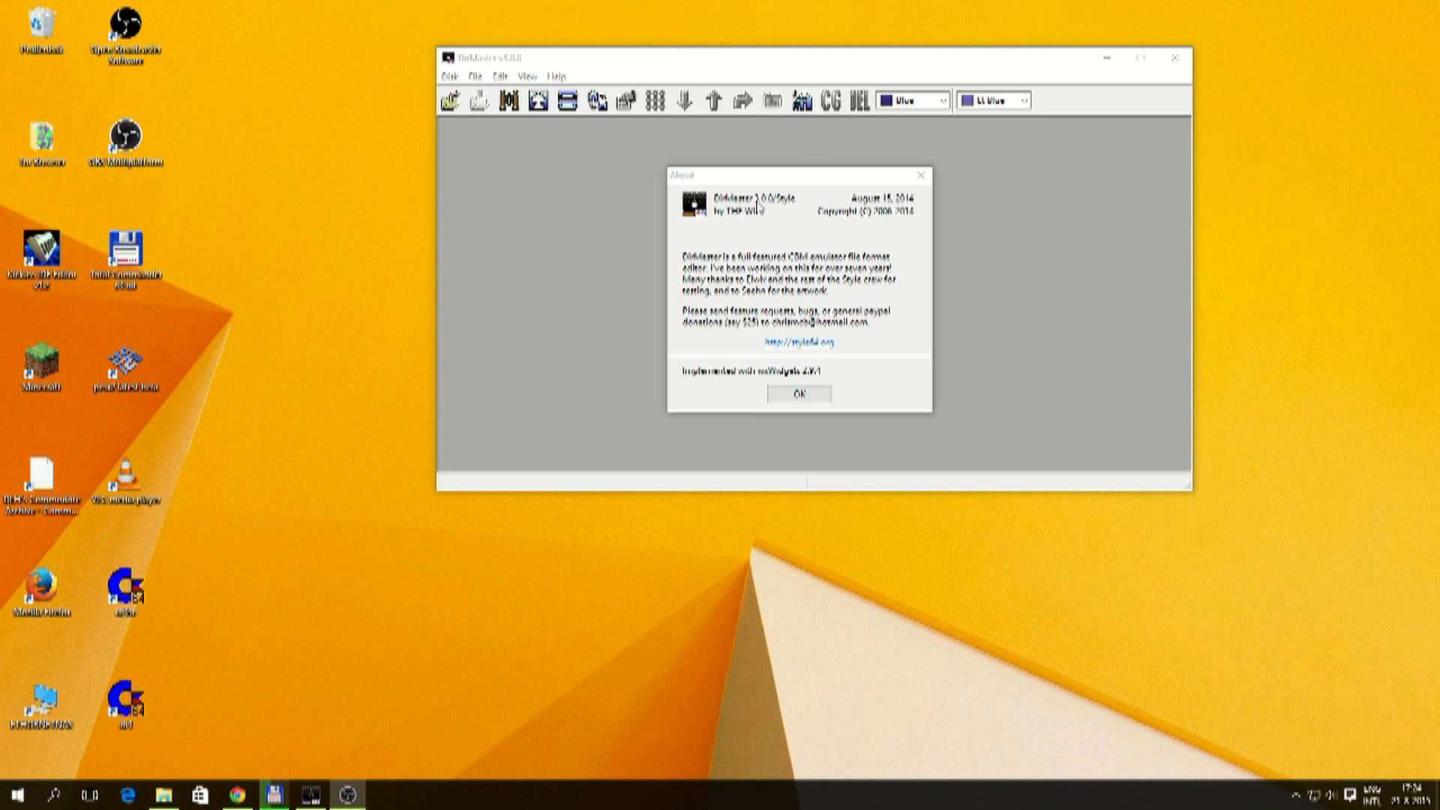
pyautogui.moveTo(803, 202)
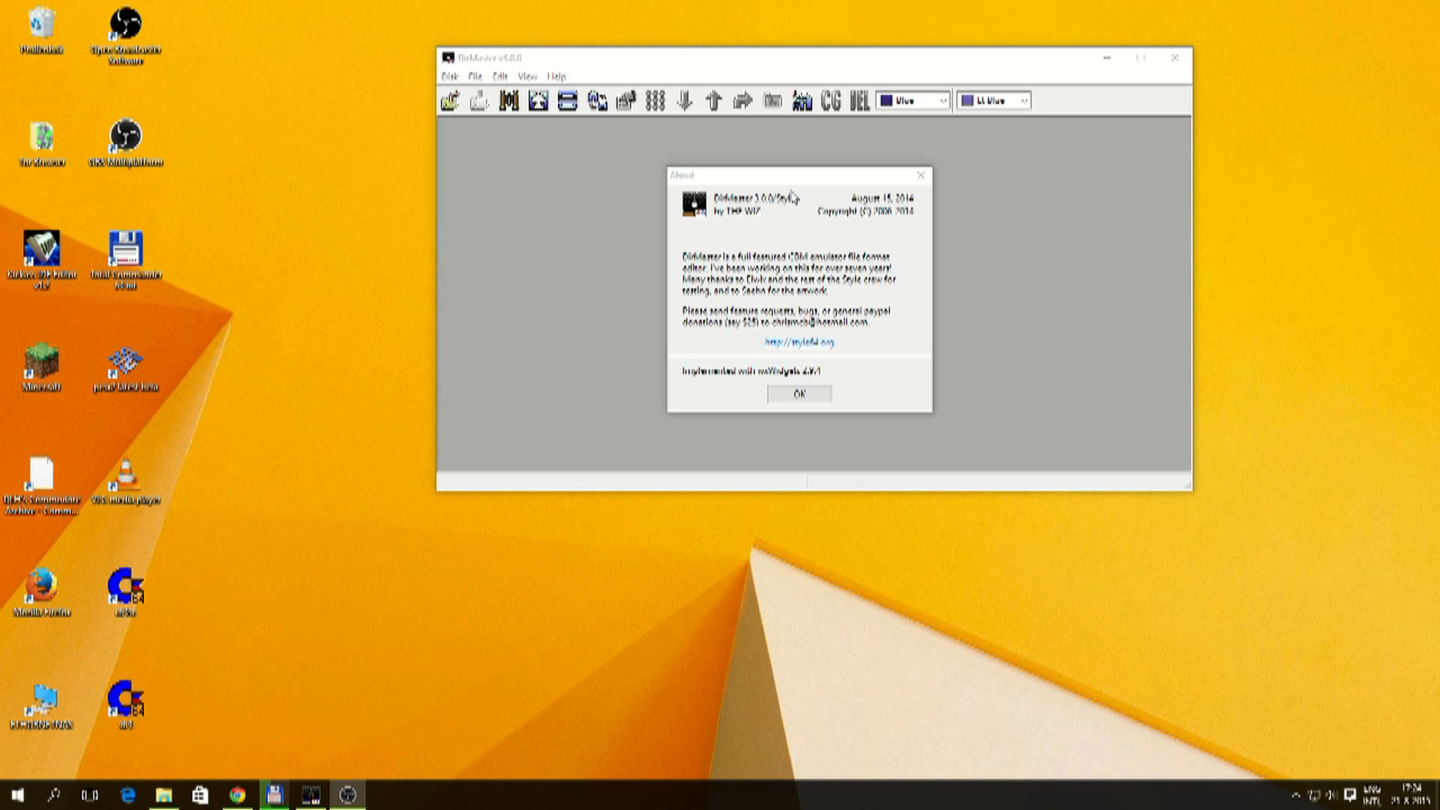
# - Dismiss the About DirMaster box to reach the empty workspace
pyautogui.click(804, 394)
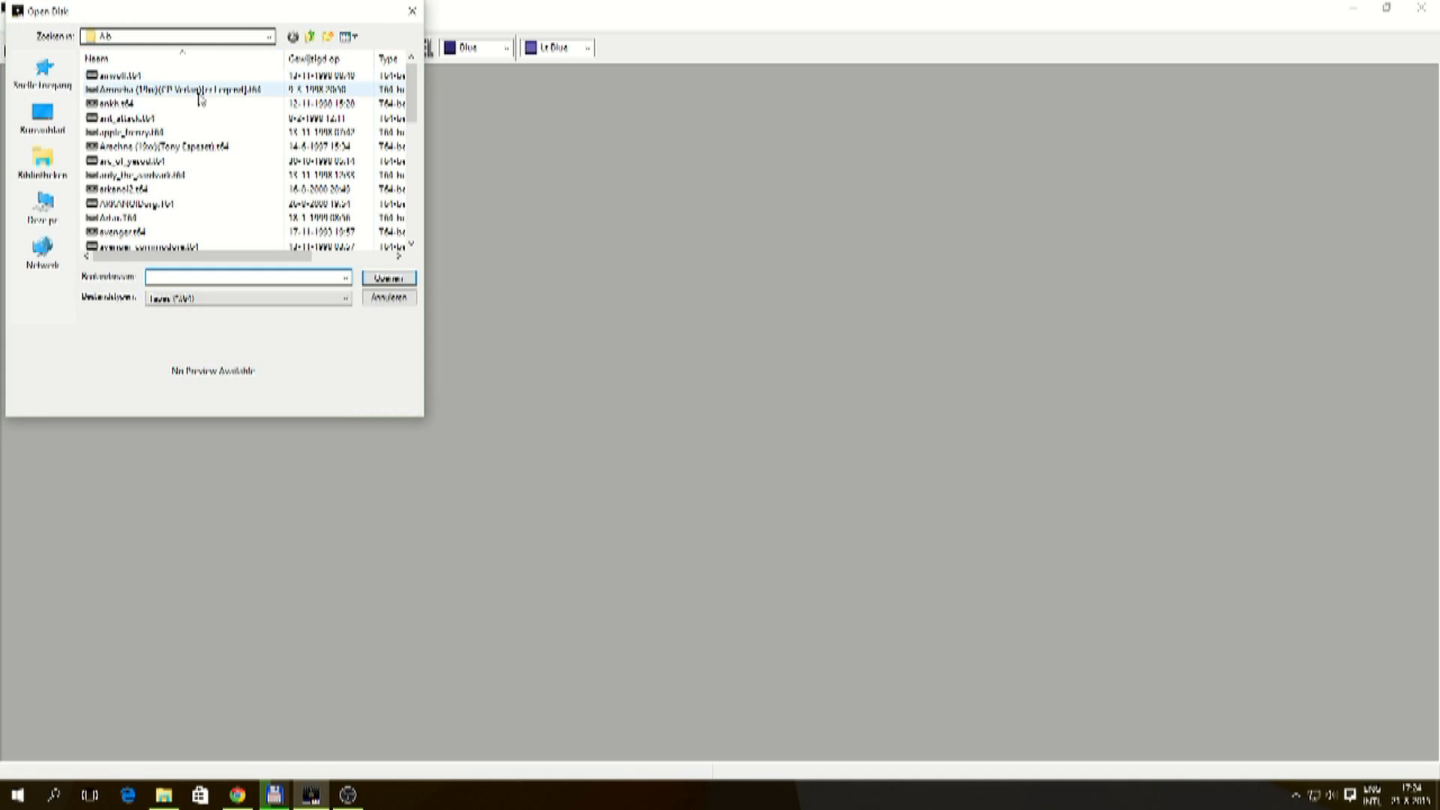
# - Open the Airwolf .t64 tape image beside the empty new D64 disk
pyautogui.scroll(-3)
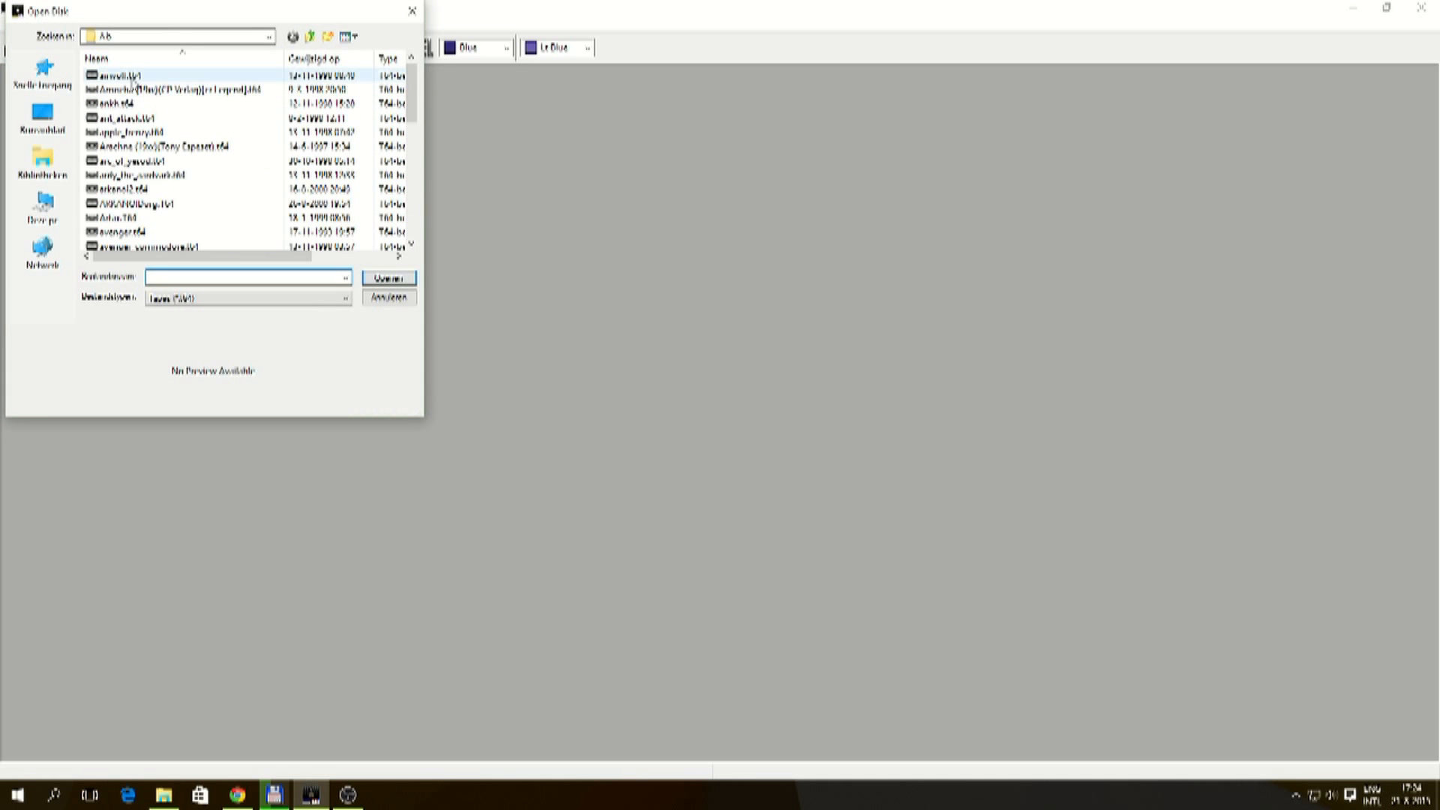
pyautogui.click(120, 78)
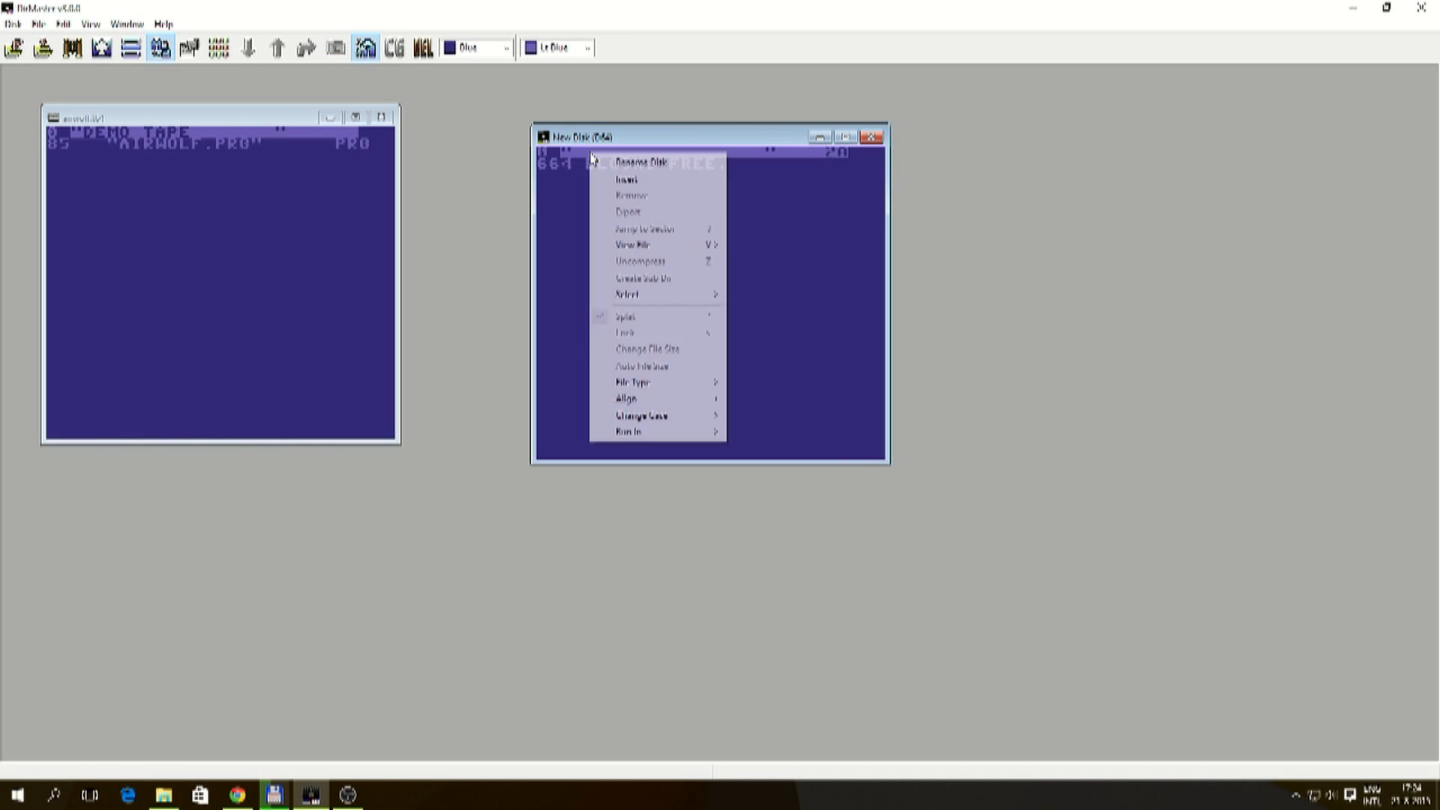
# - Rename the new D64 disk to 'T64 FILES FOR SD' and copy AIRWOLF.PRG onto it
pyautogui.click(645, 162)
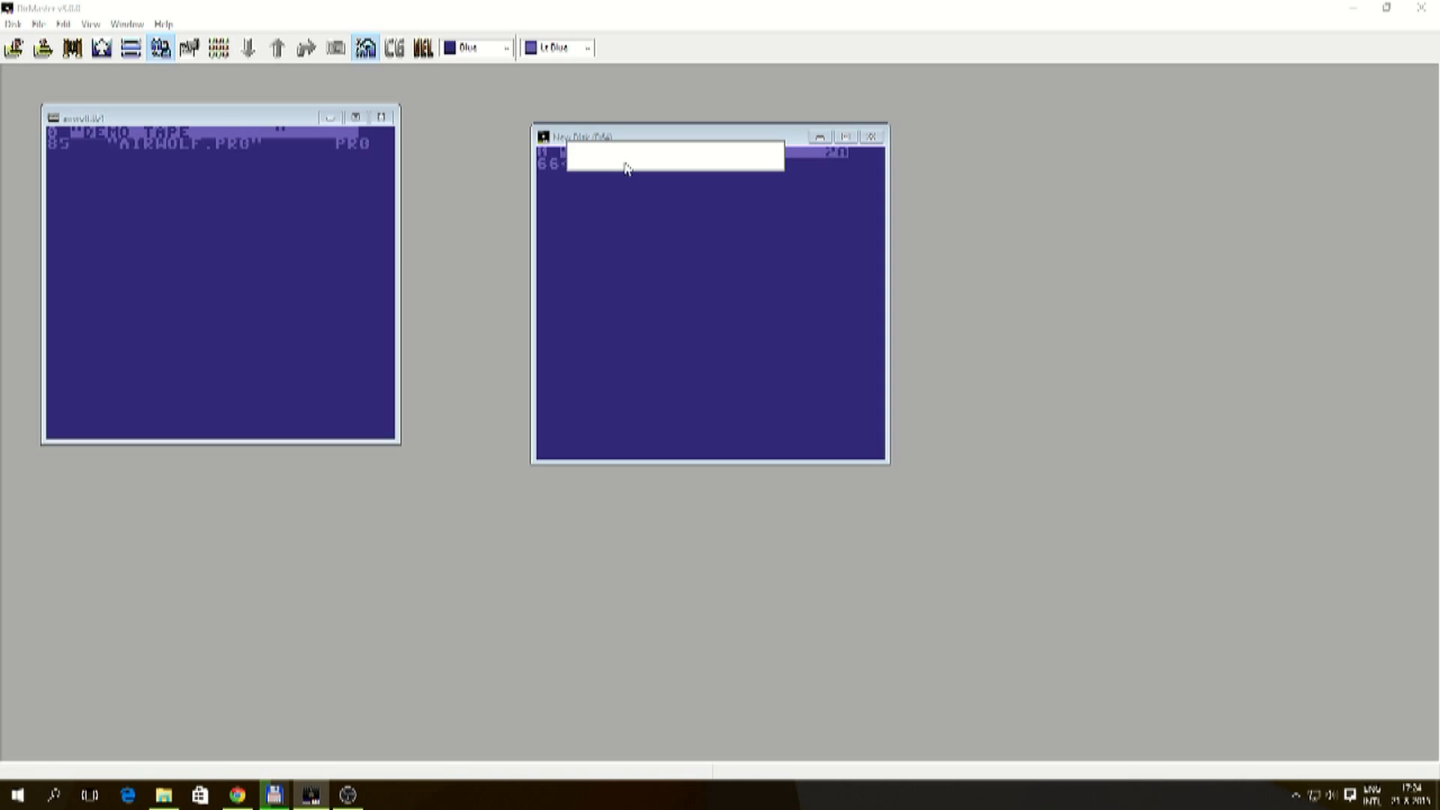
pyautogui.write('TG4 F')
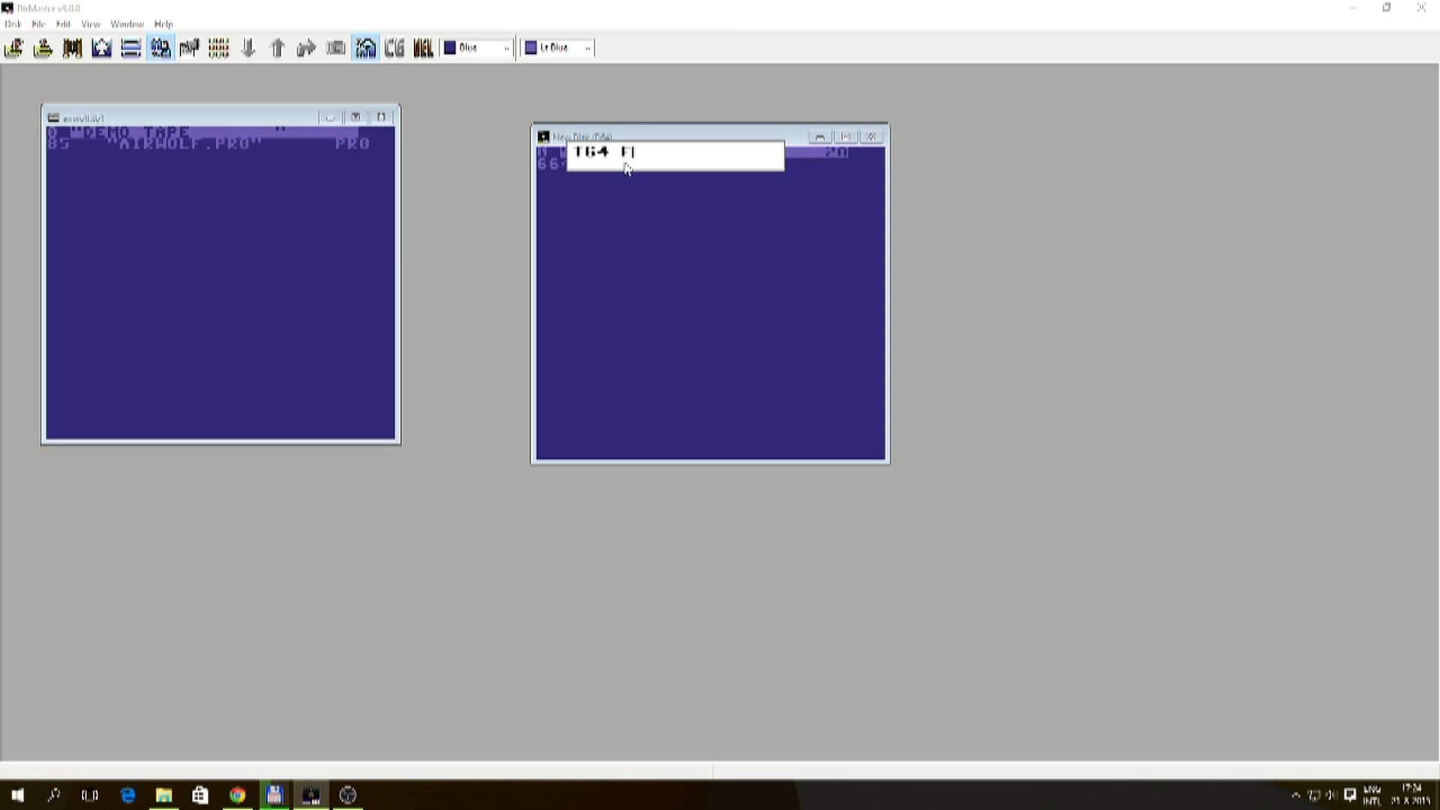
pyautogui.write('ILES FOR SD')
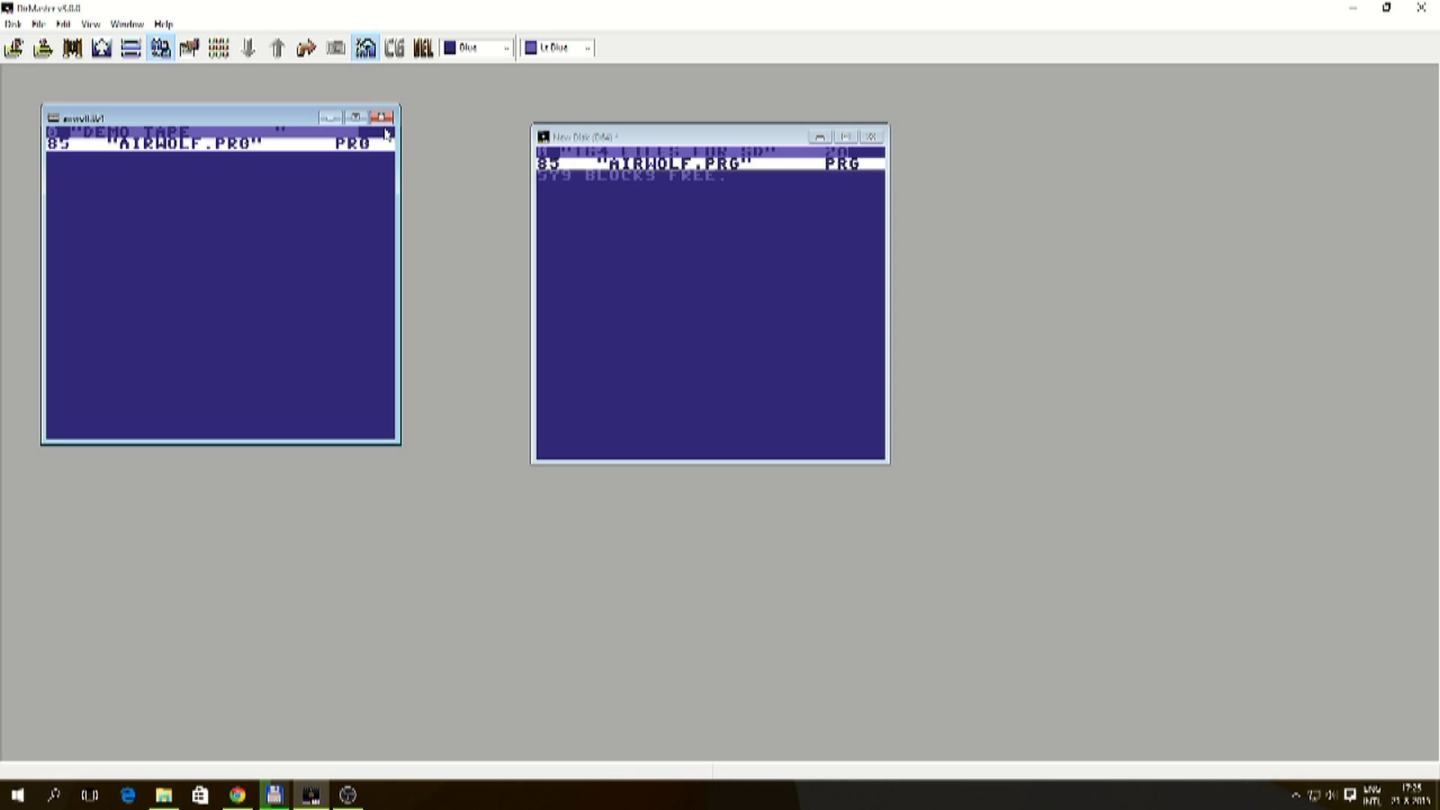
# - Copy the Amoeba, Ankh and Ant Attack games from their tapes onto the new disk
pyautogui.click(14, 21)
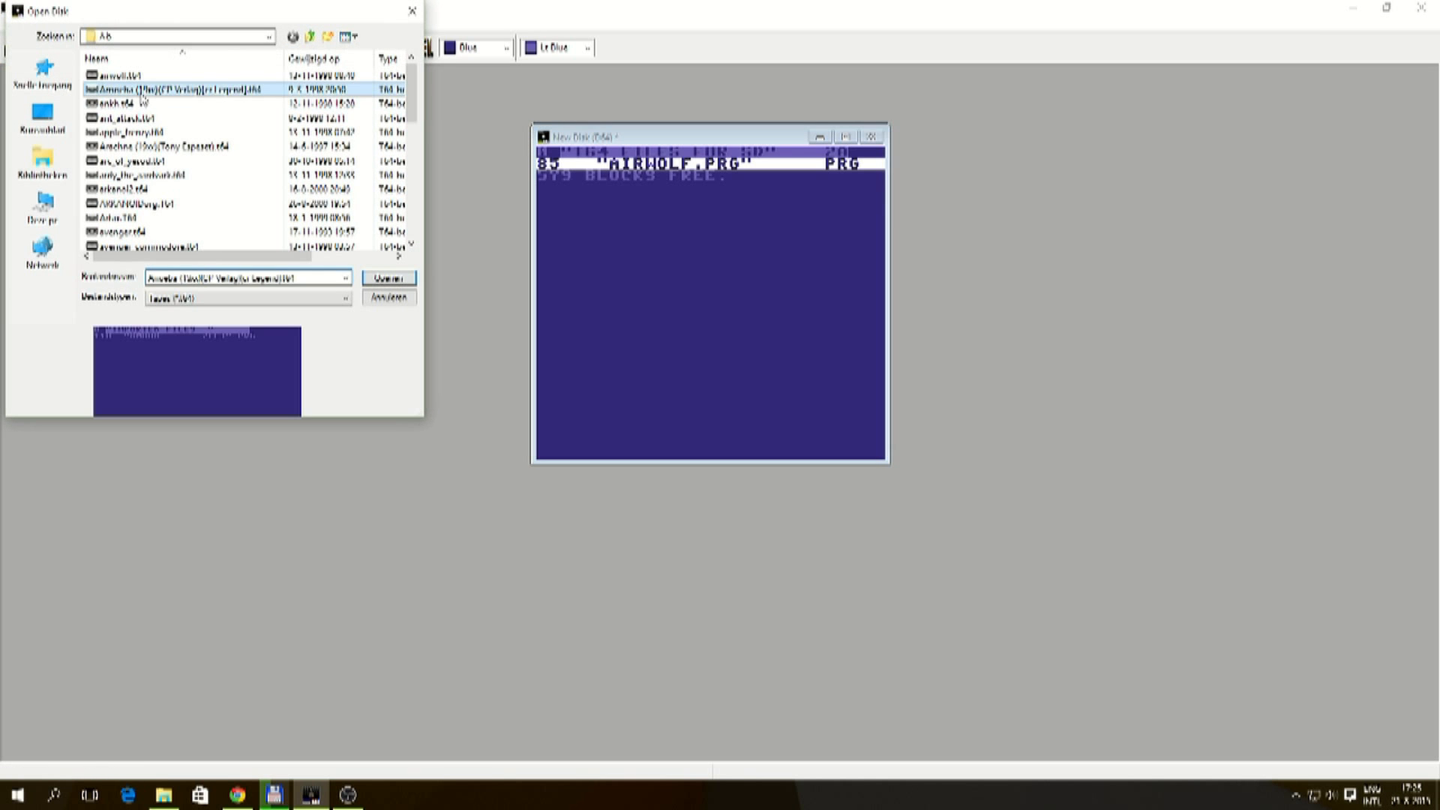
pyautogui.click(387, 278)
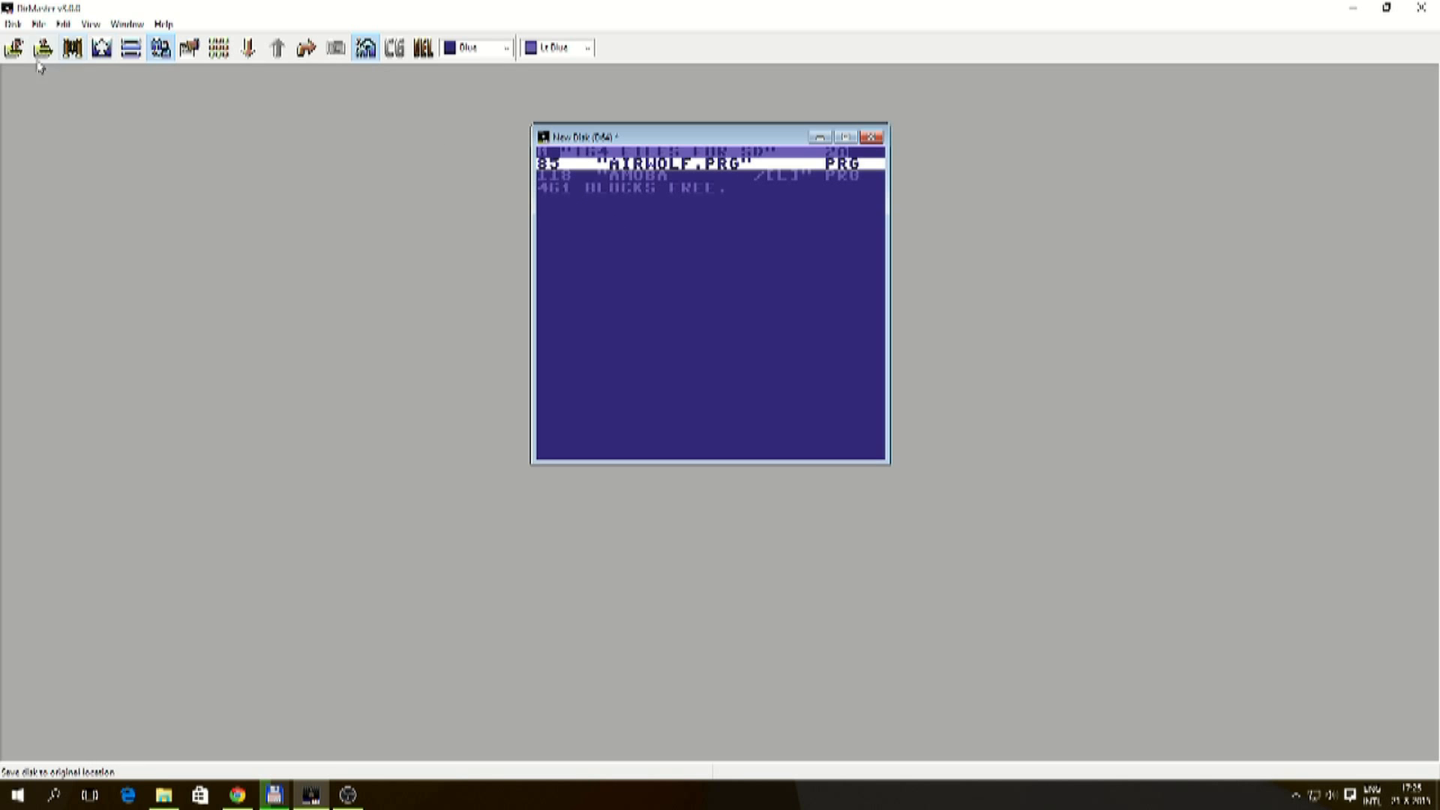
pyautogui.click(14, 46)
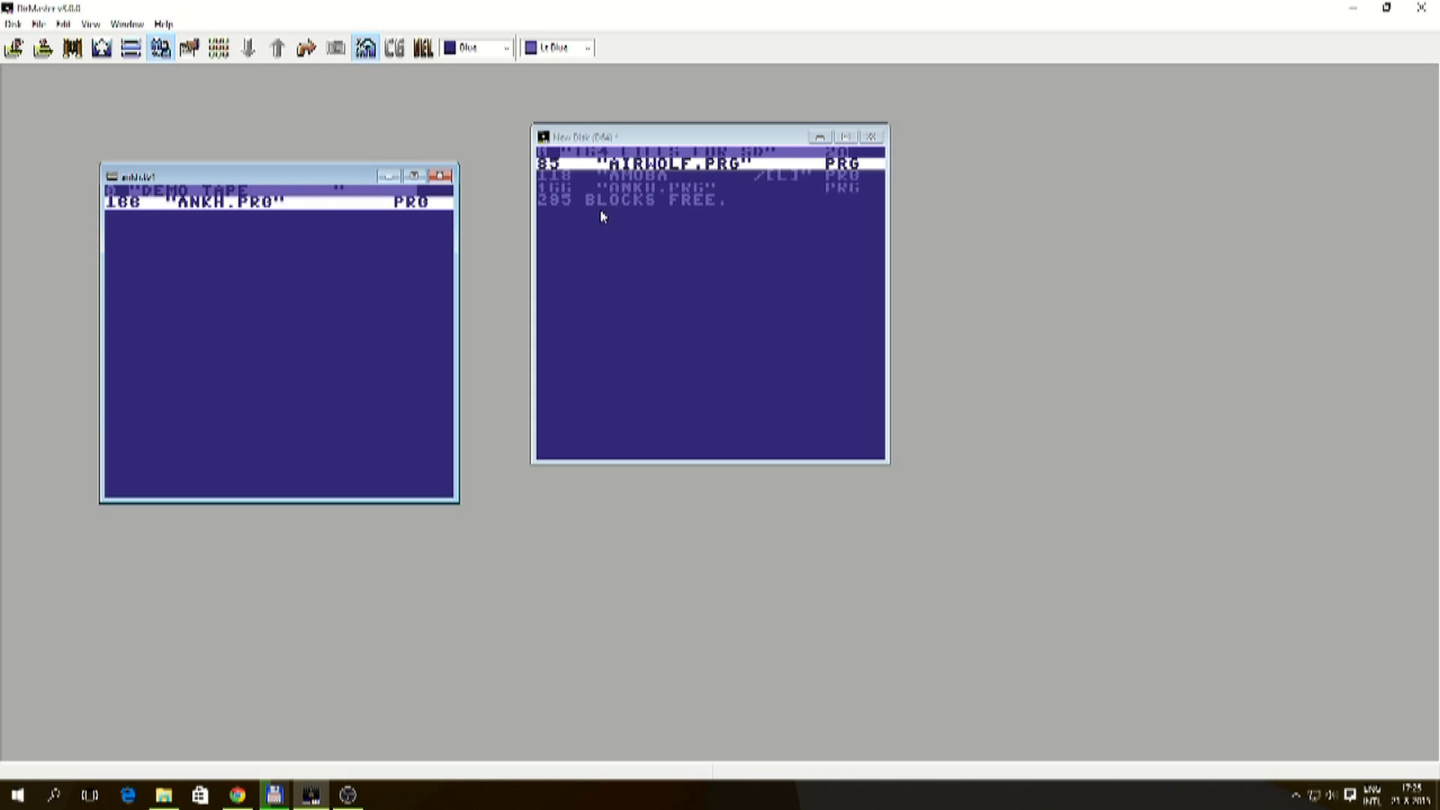
pyautogui.moveTo(121, 98)
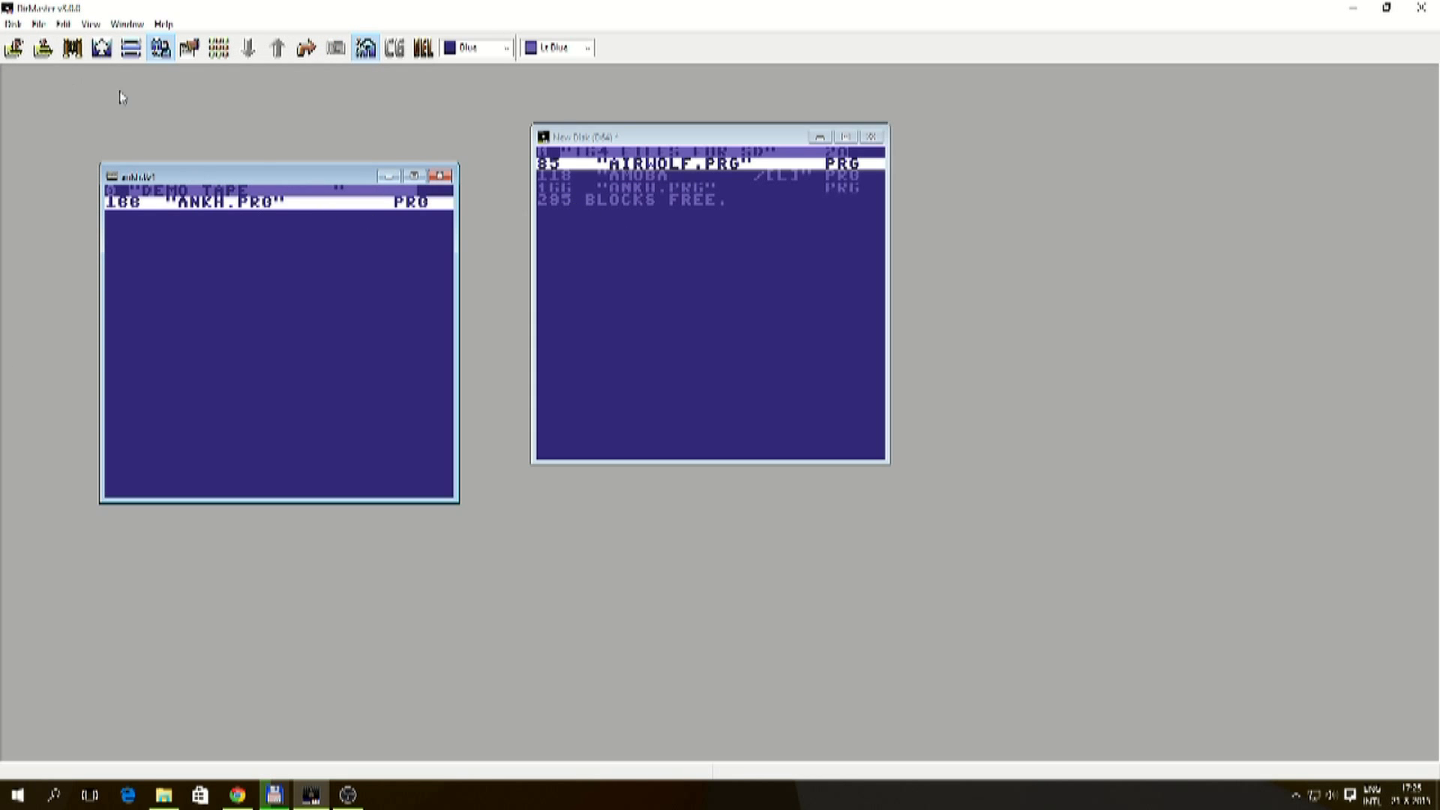
pyautogui.click(15, 24)
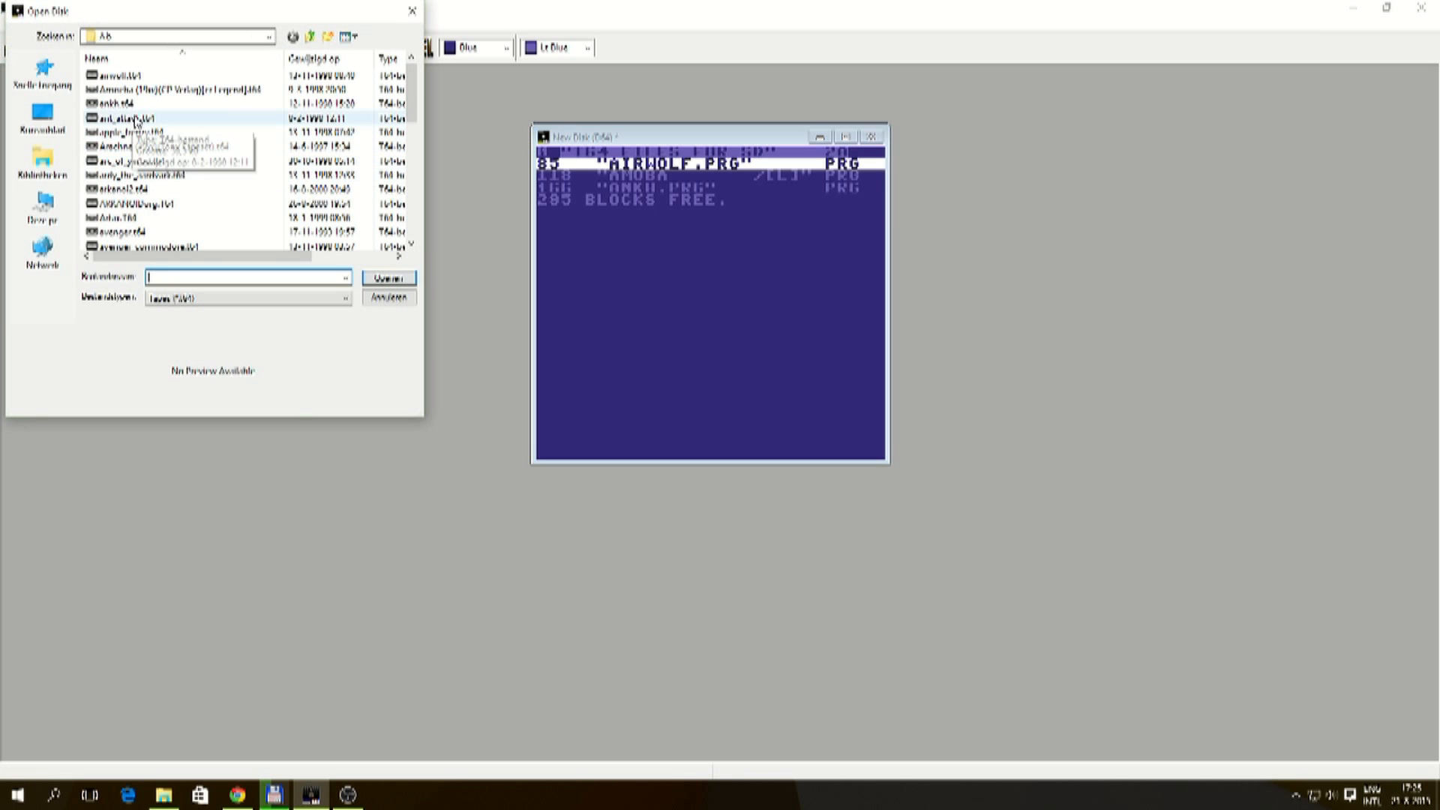
pyautogui.click(387, 276)
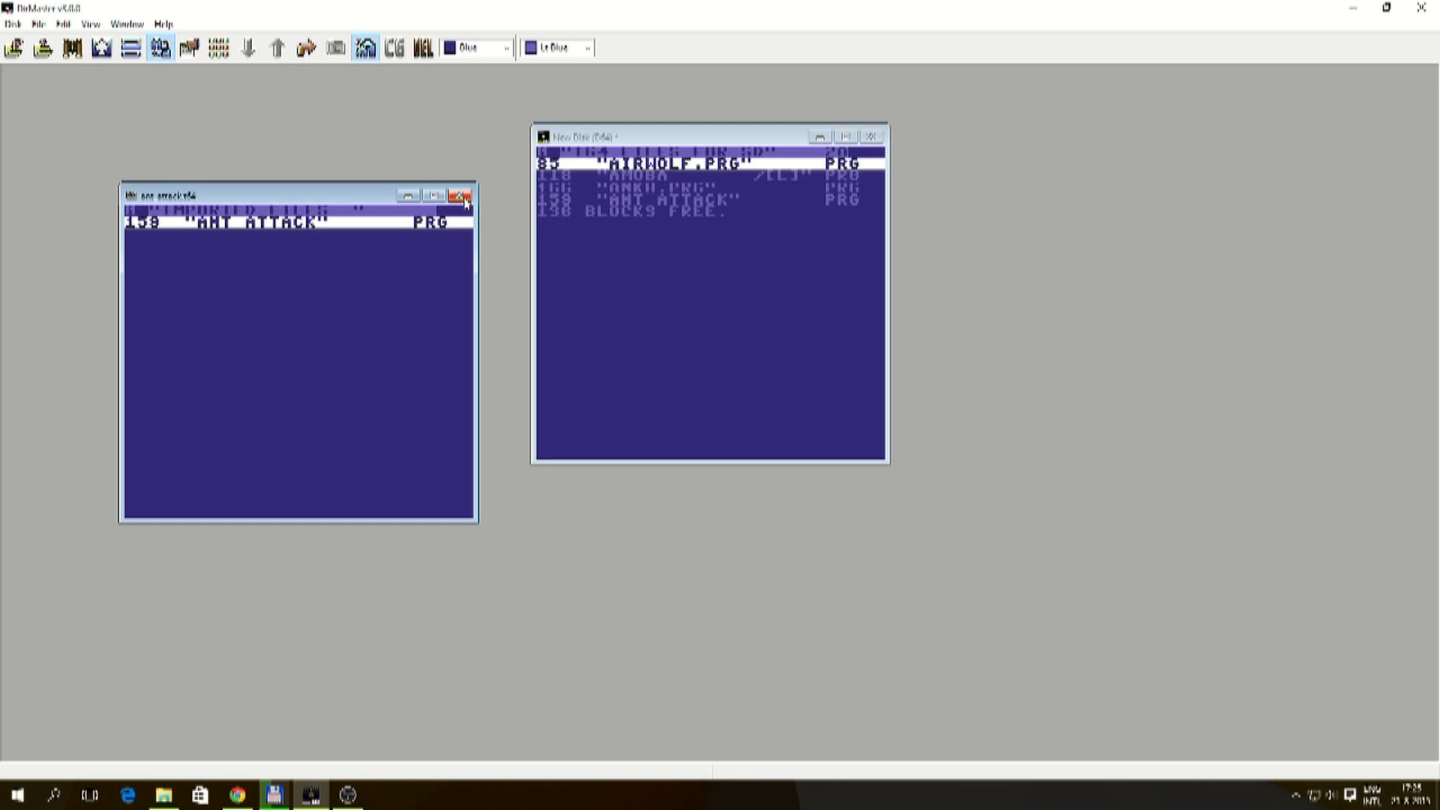
pyautogui.click(12, 22)
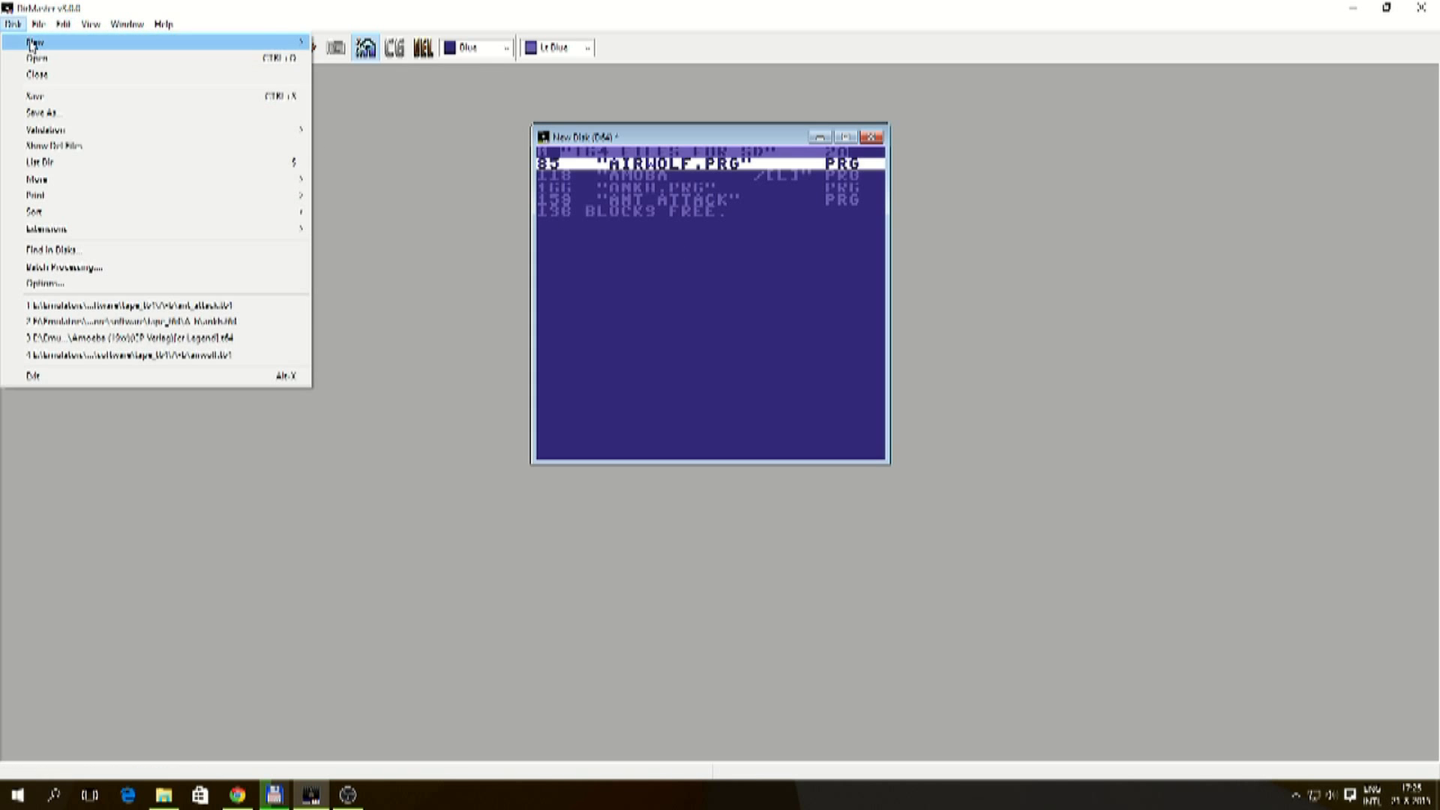
# - Copy Apple Frenzy onto the new disk and preview another Amoeba tape image
pyautogui.click(32, 54)
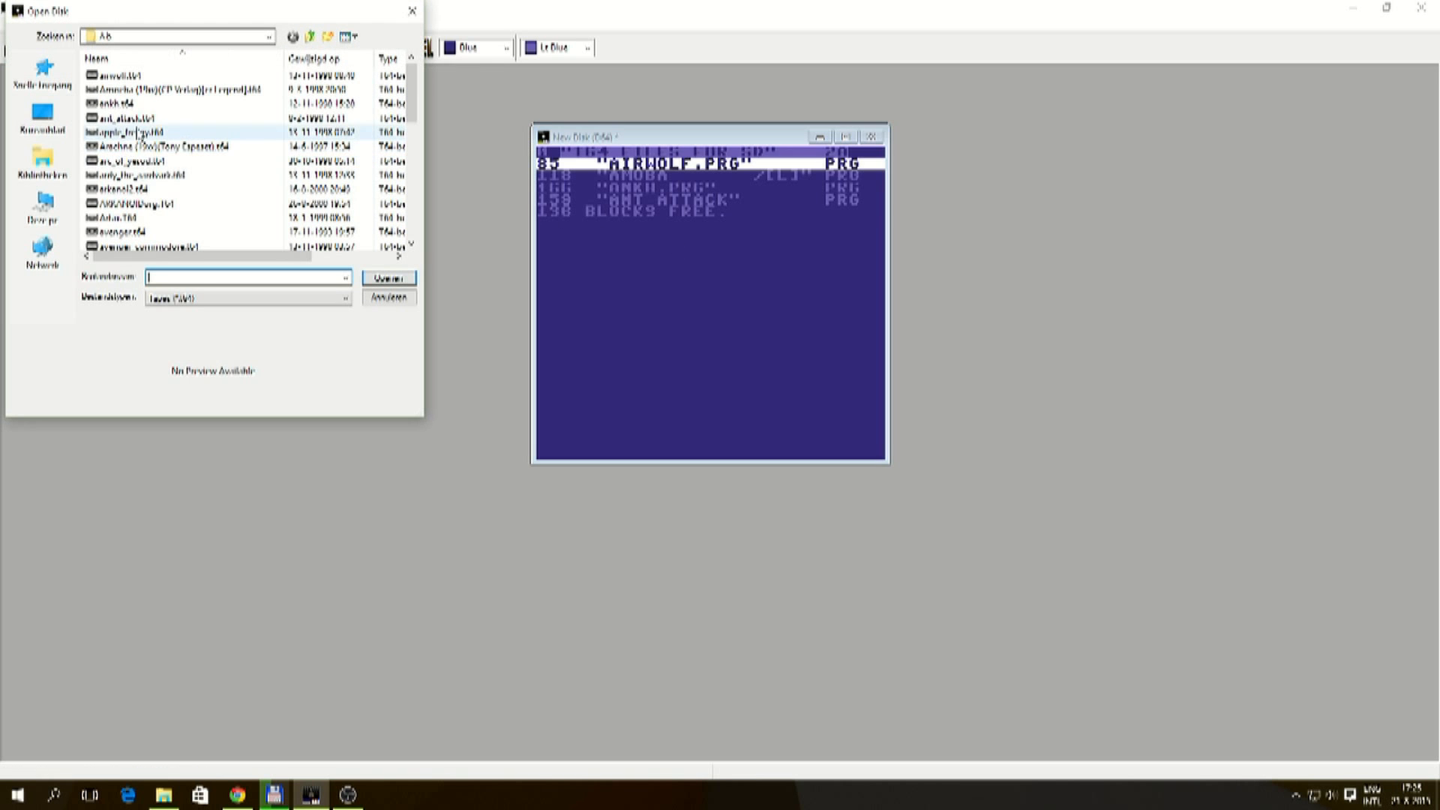
pyautogui.click(386, 276)
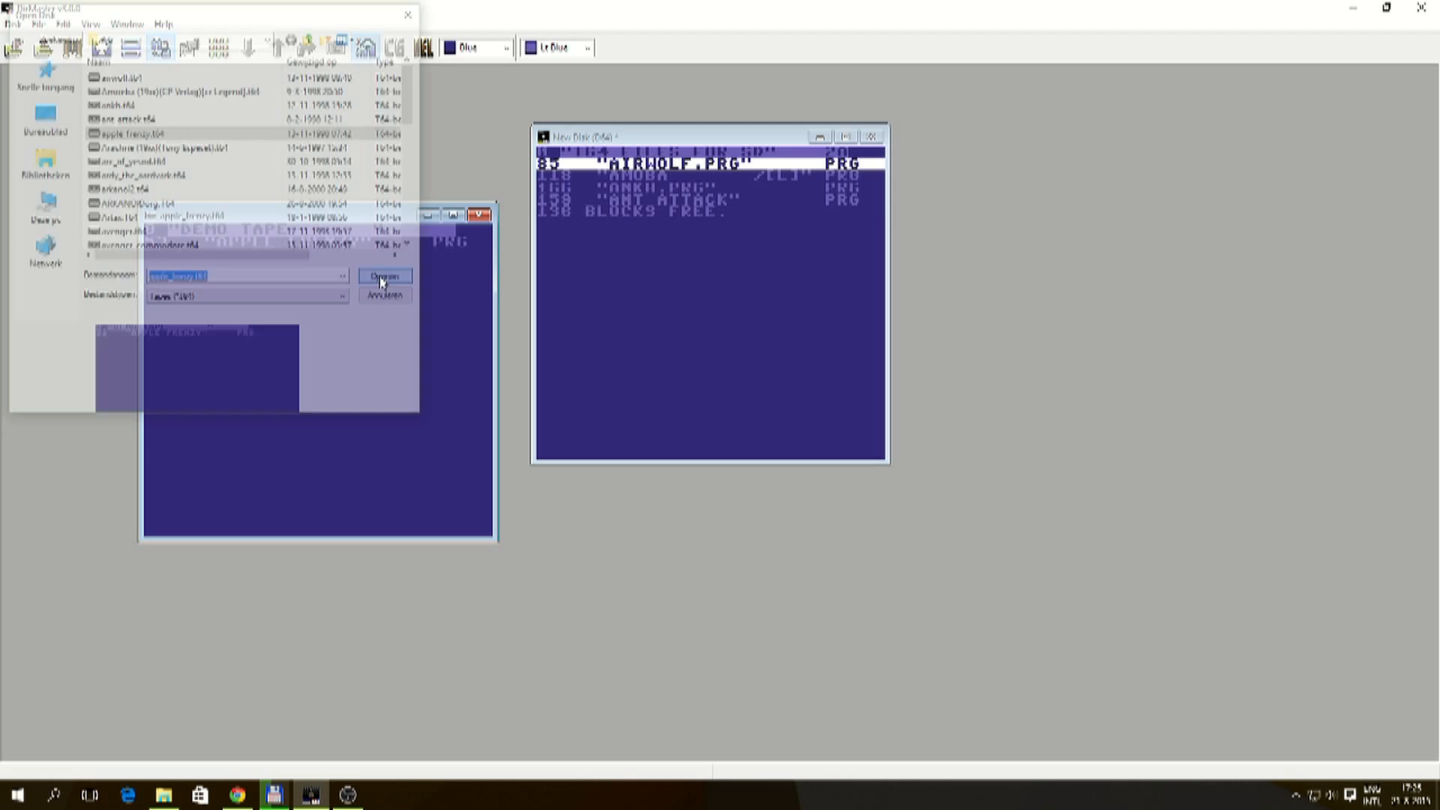
pyautogui.click(383, 276)
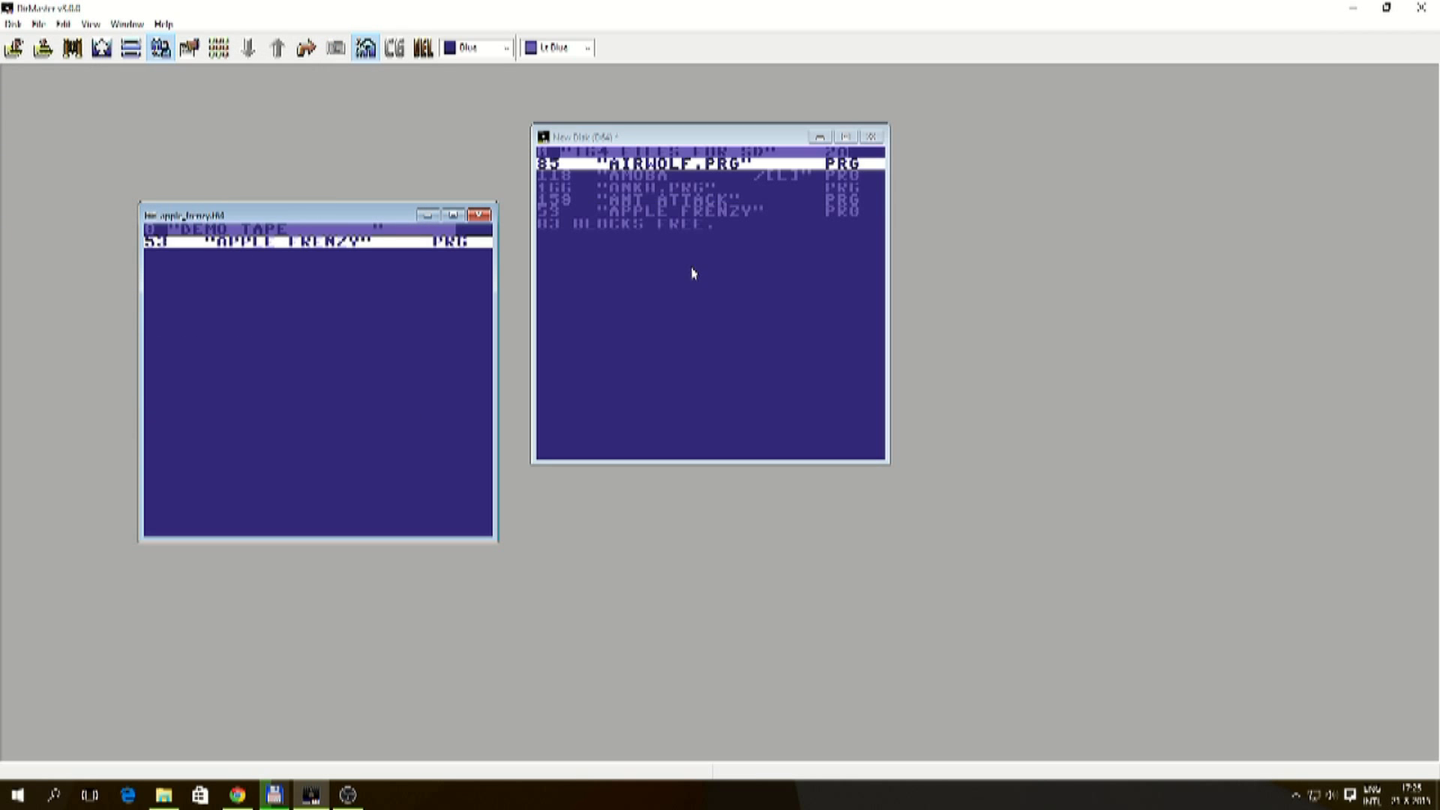
pyautogui.click(480, 215)
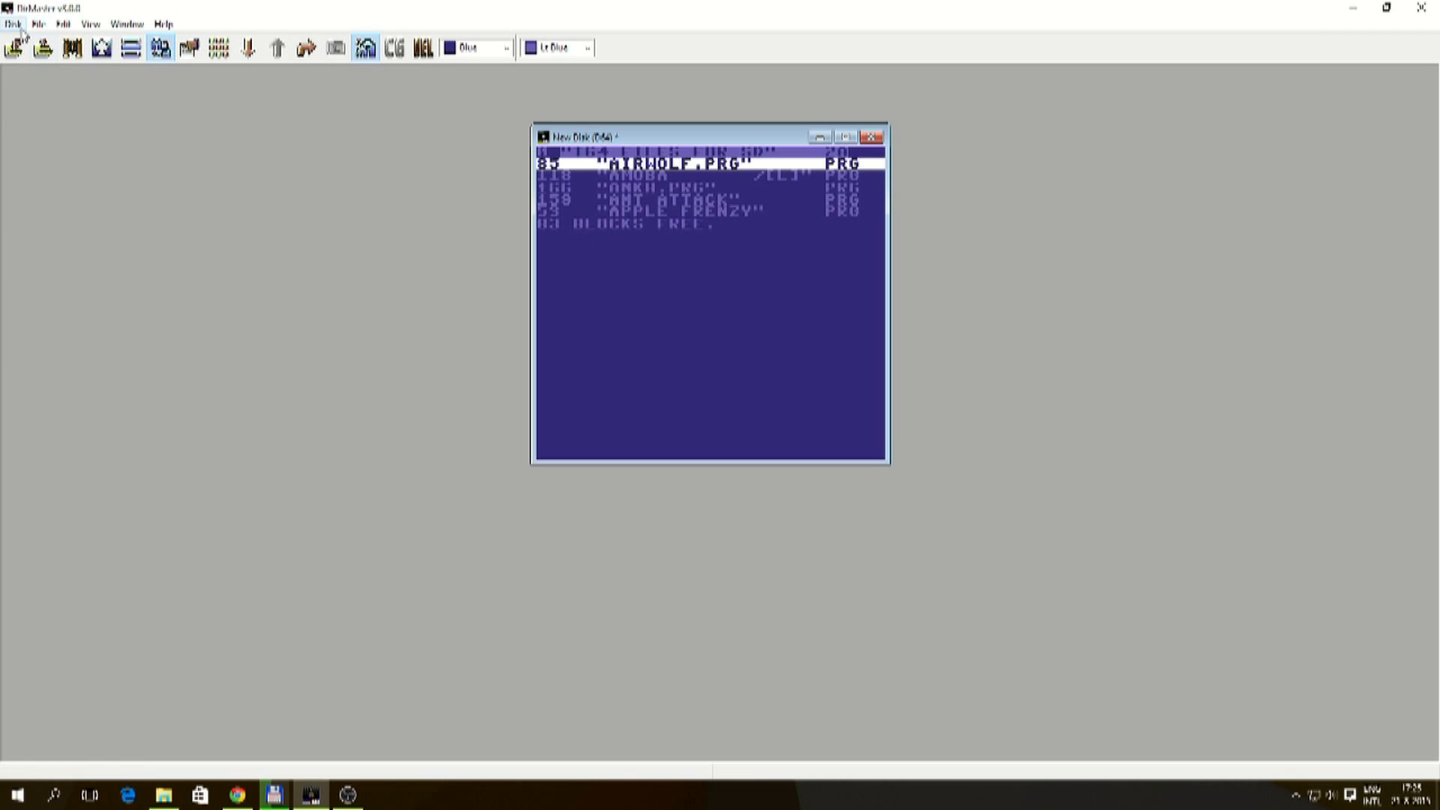
pyautogui.click(14, 47)
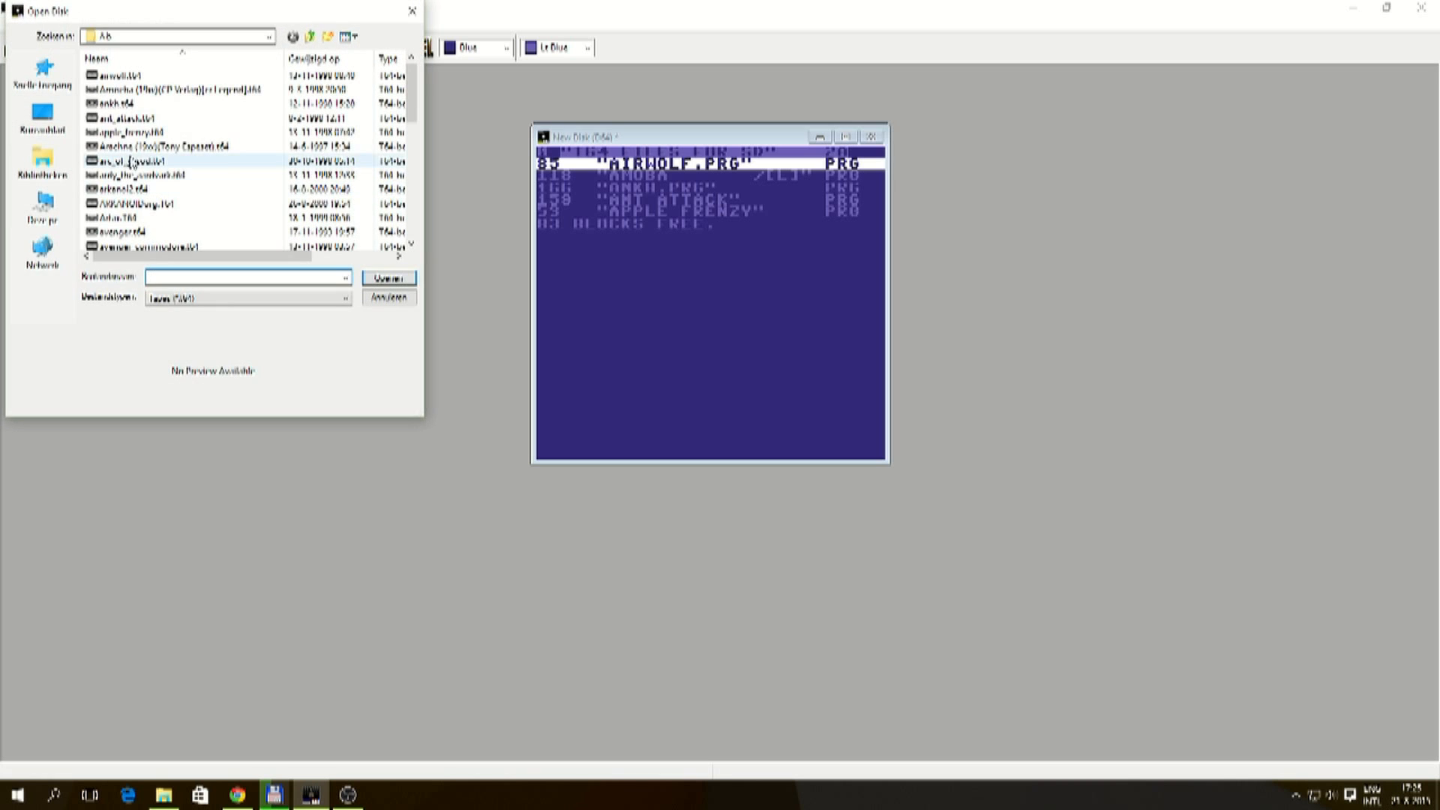
pyautogui.click(165, 146)
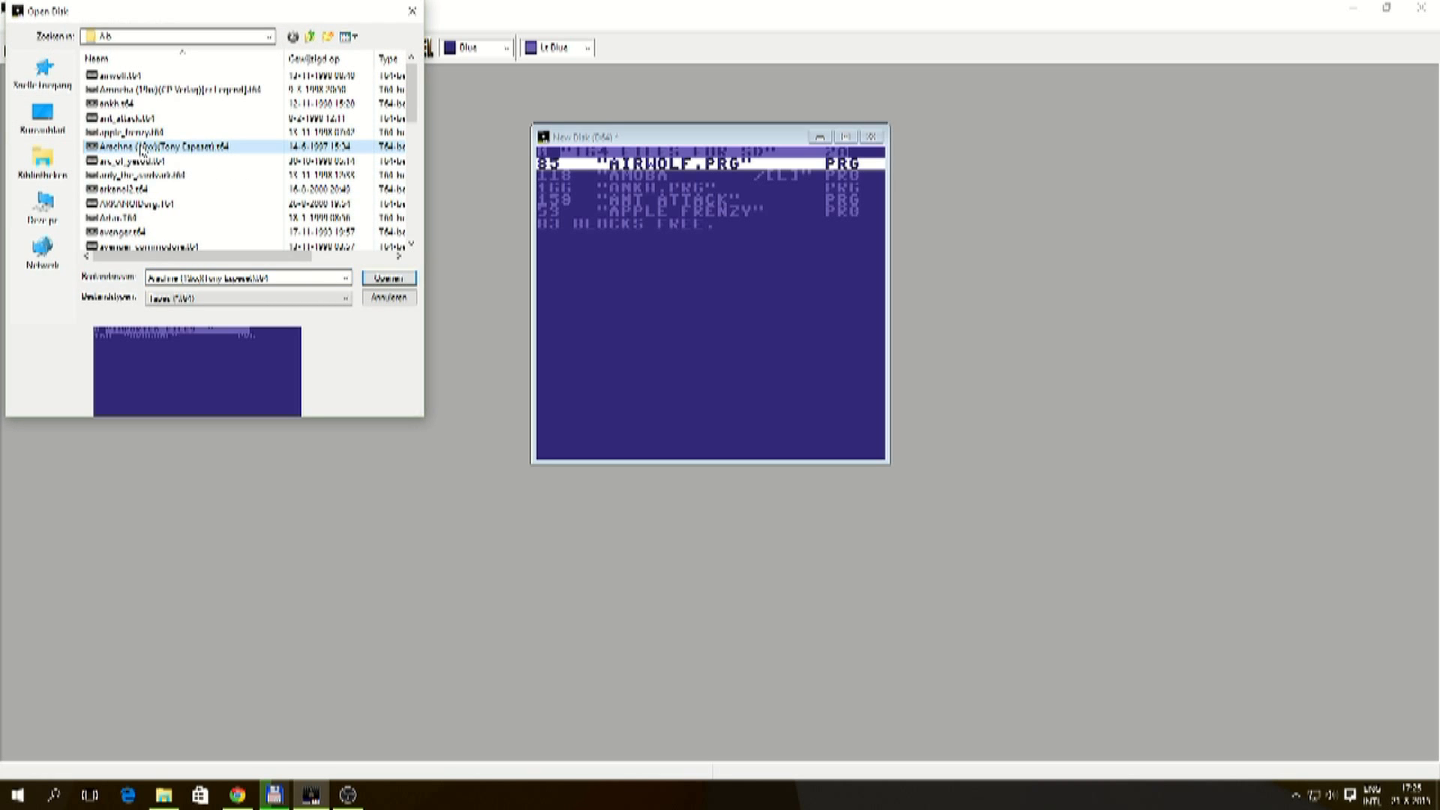
pyautogui.click(112, 162)
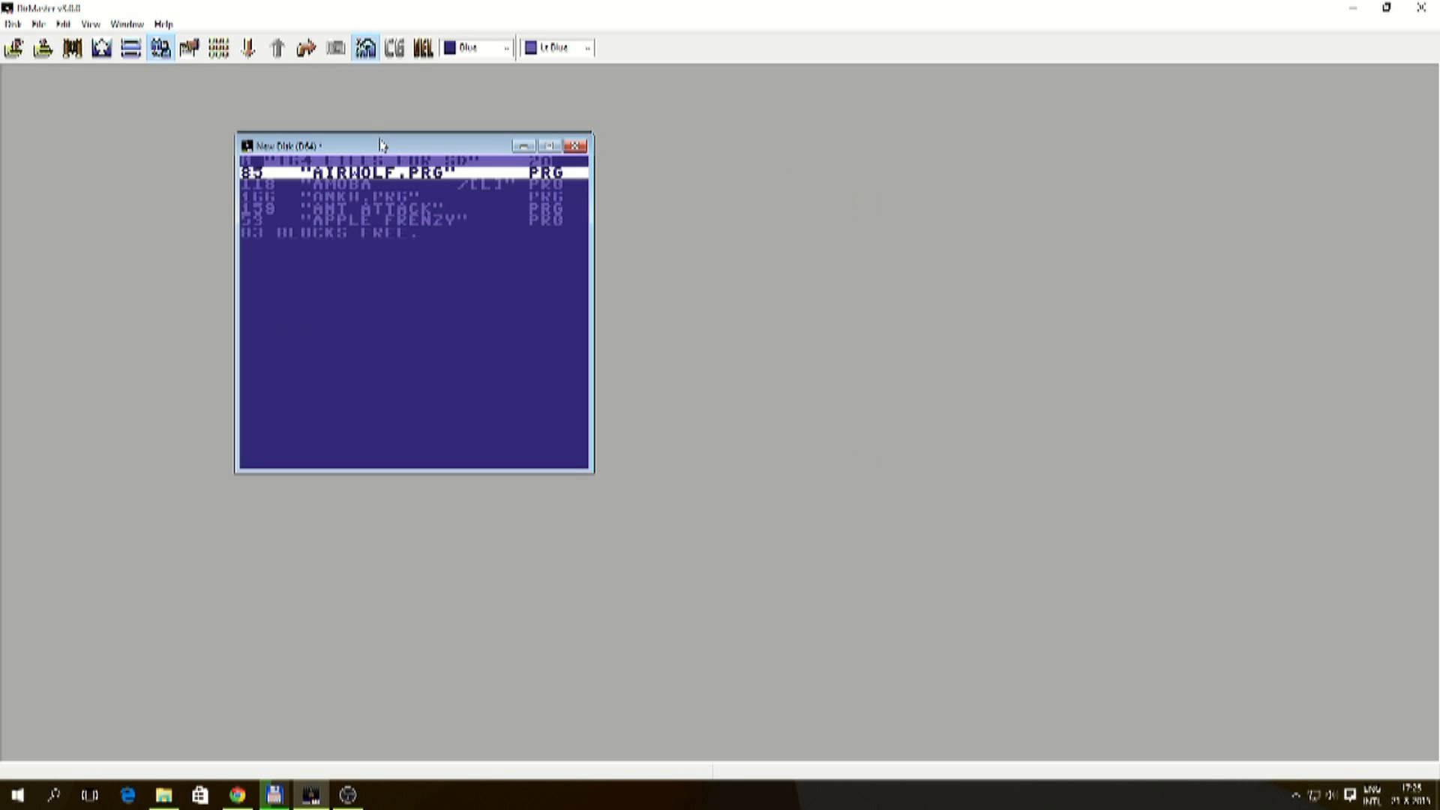
pyautogui.moveTo(27, 24)
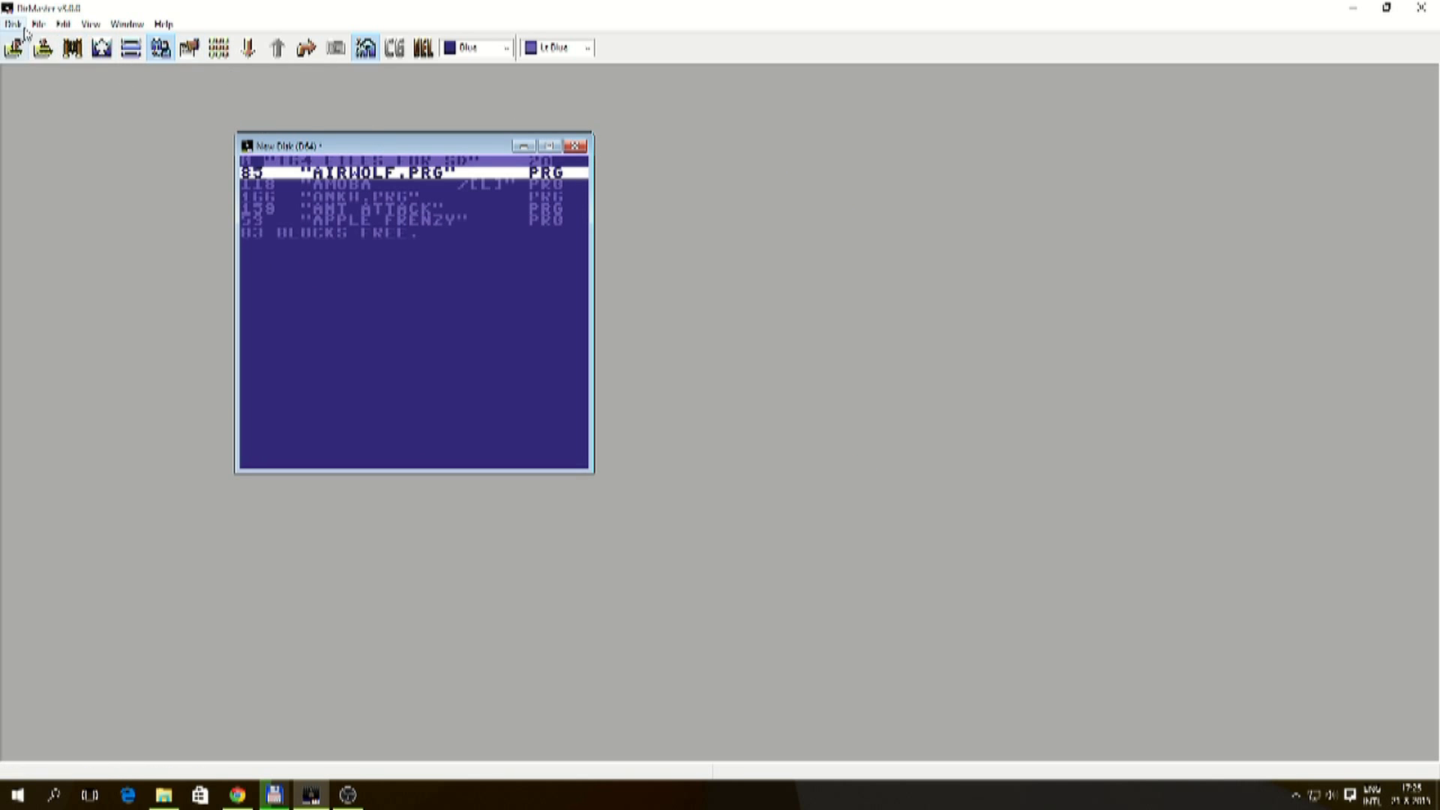
# - Save the filled disk as a D64 file on C: and move its window to the right
pyautogui.click(15, 45)
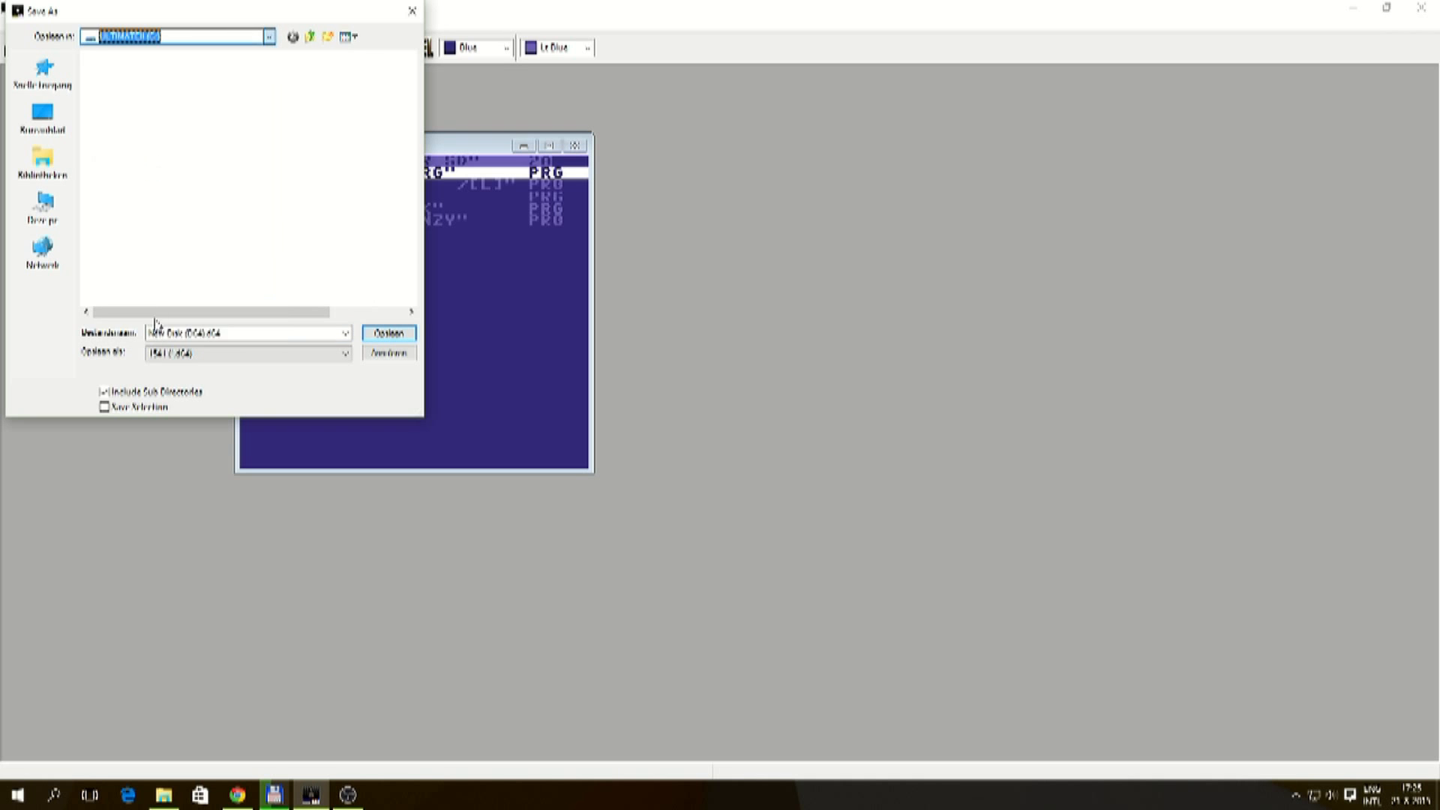
pyautogui.click(267, 36)
pyautogui.write('TC4A_1')
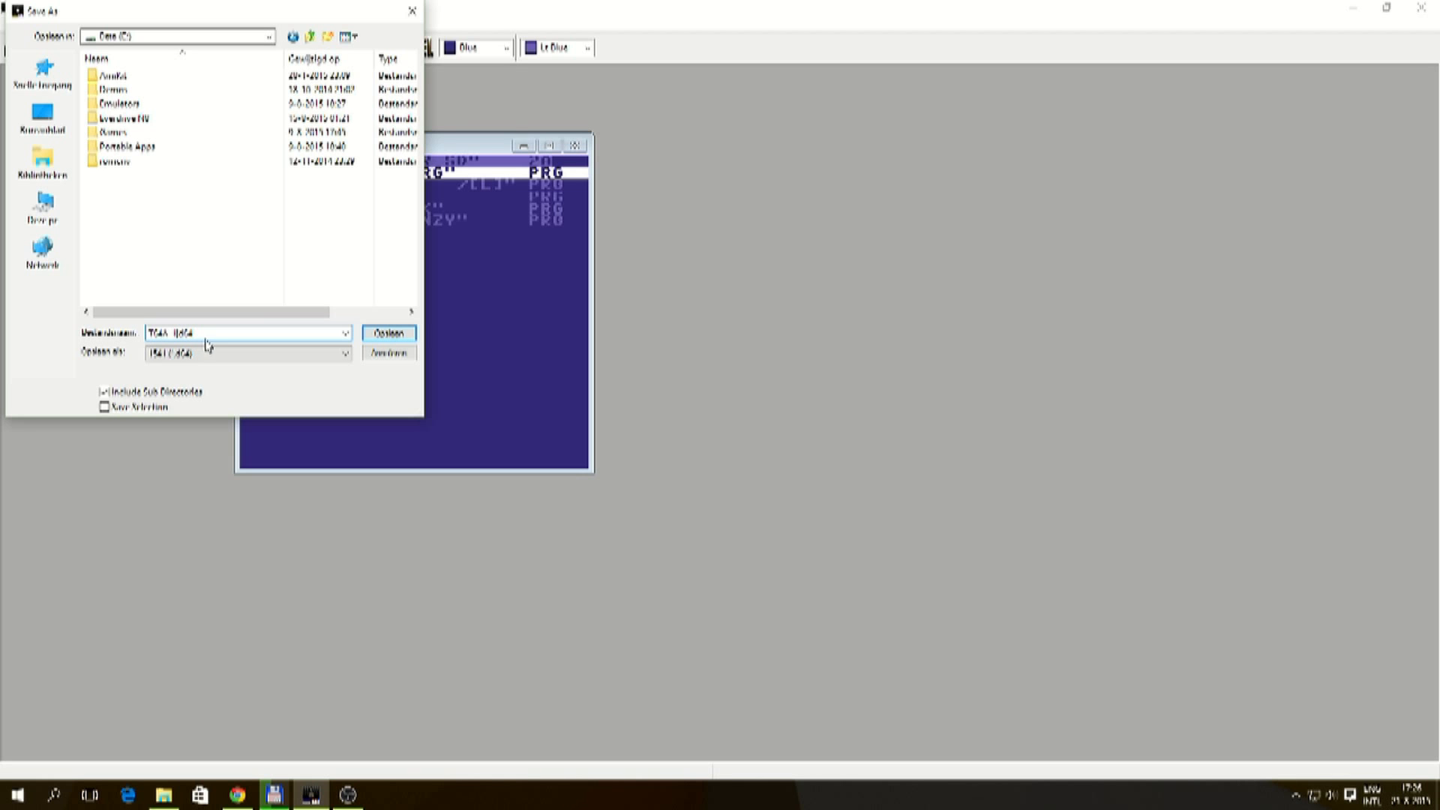
pyautogui.click(392, 333)
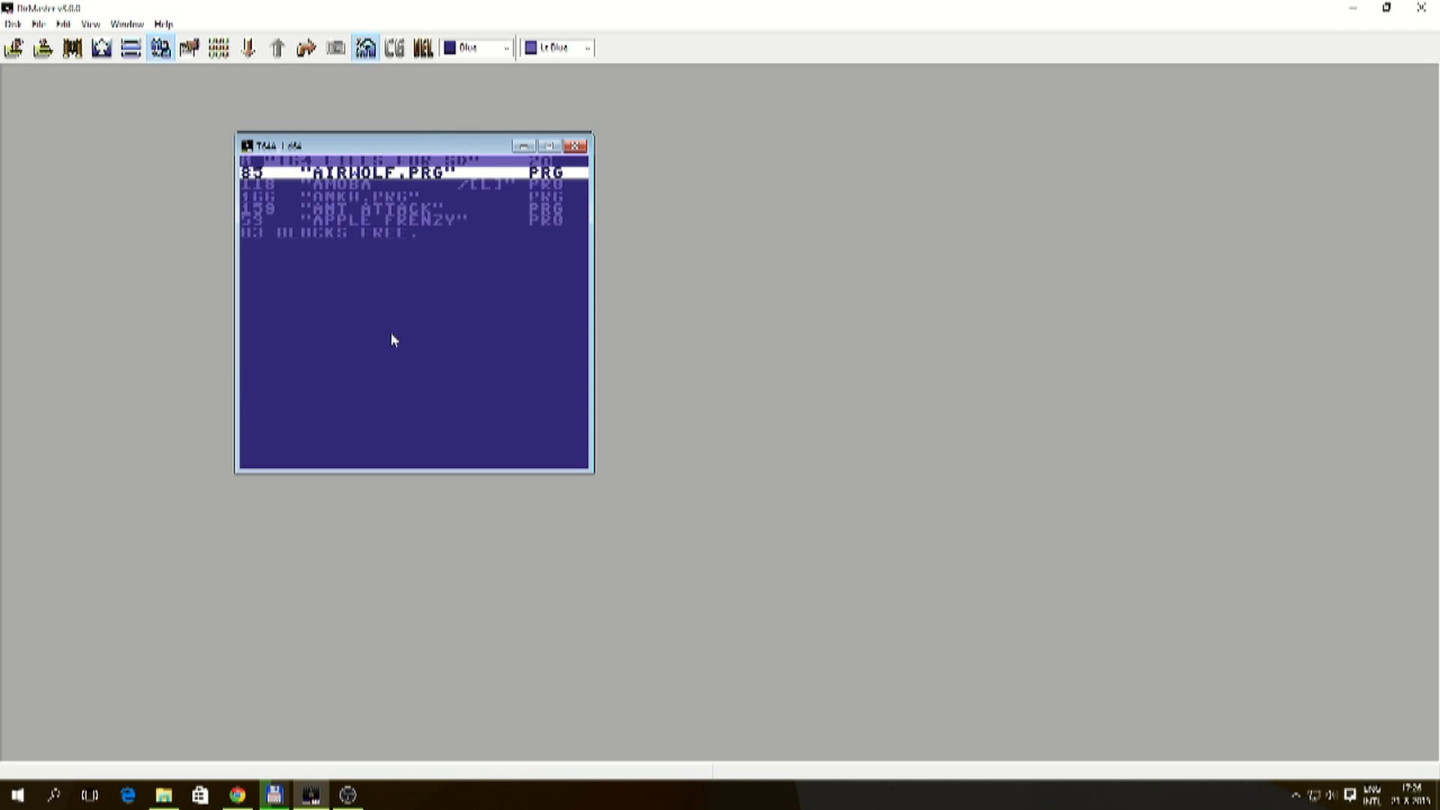
pyautogui.moveTo(387, 131)
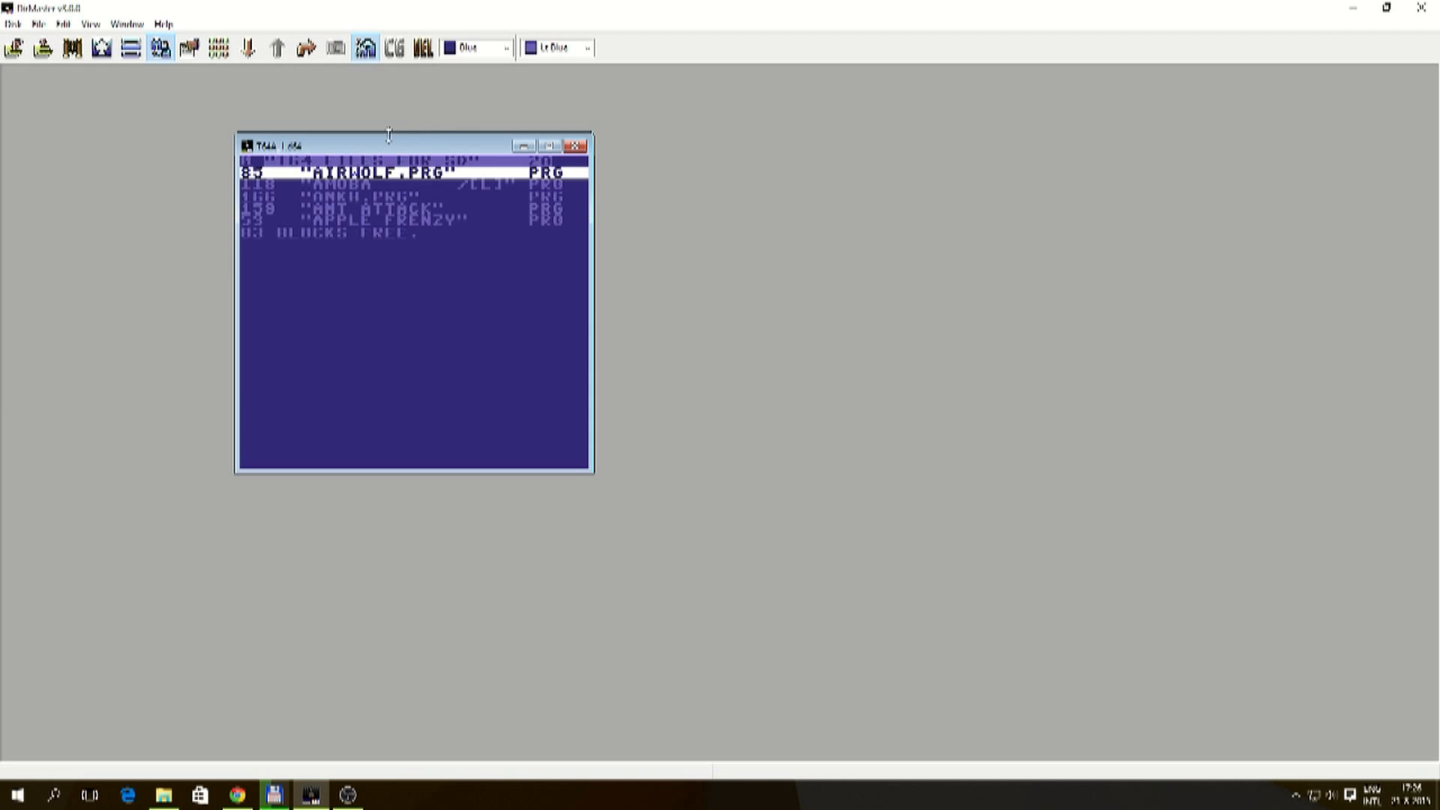
pyautogui.moveTo(385, 145); pyautogui.dragTo(1069, 119)
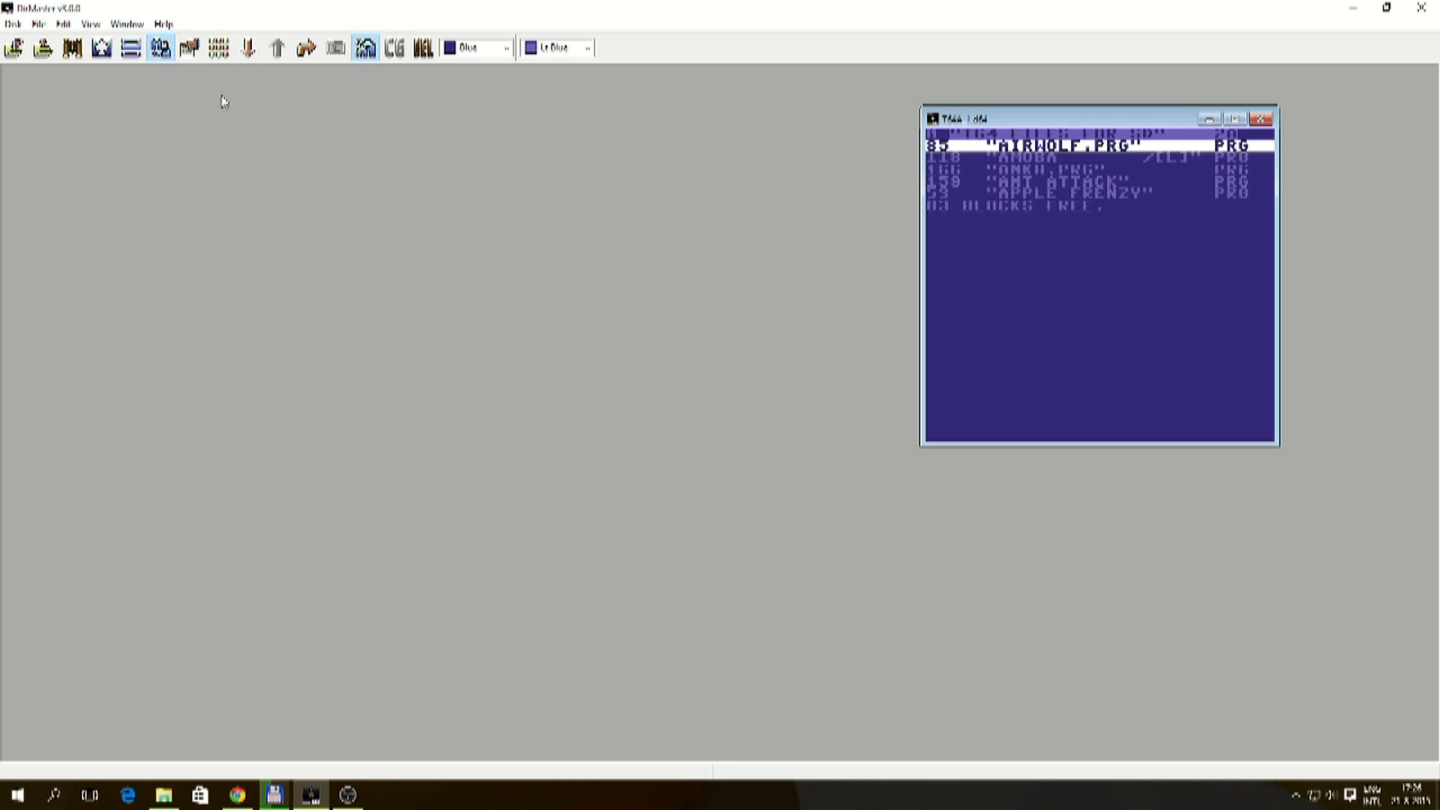
# - Create a second new D64 disk and rename it 'T64 FILES FOR SD'
pyautogui.click(11, 22)
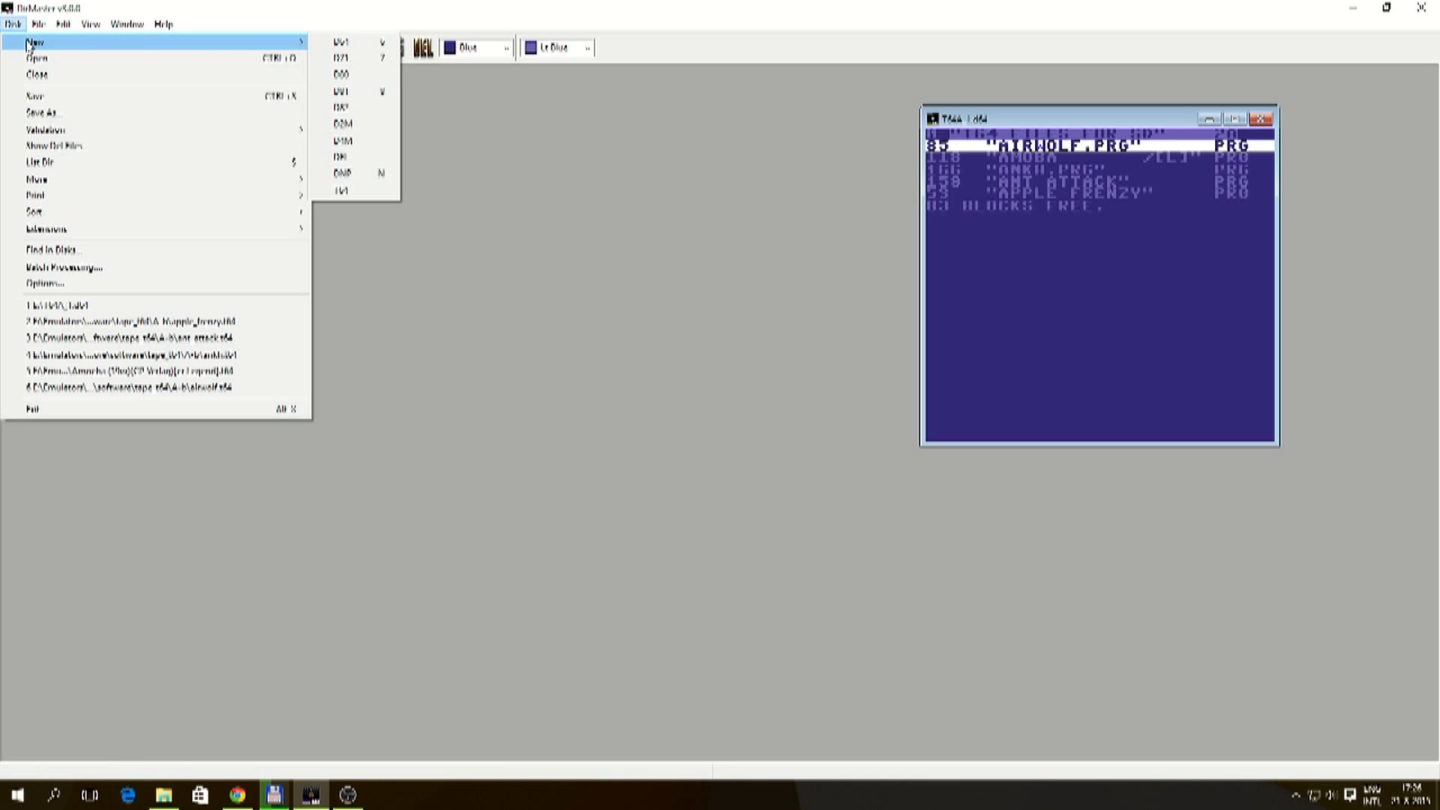
pyautogui.click(342, 36)
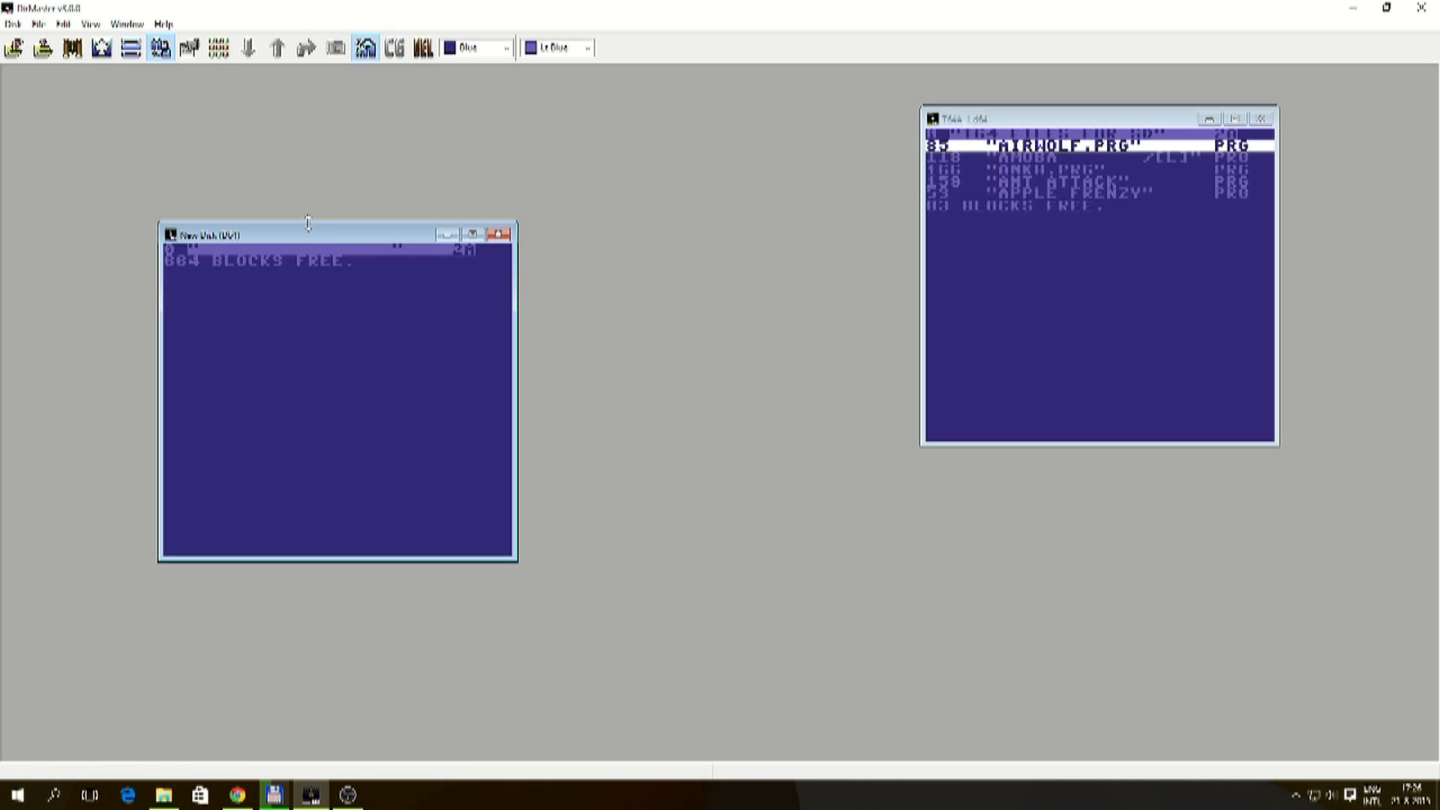
pyautogui.rightClick(612, 223)
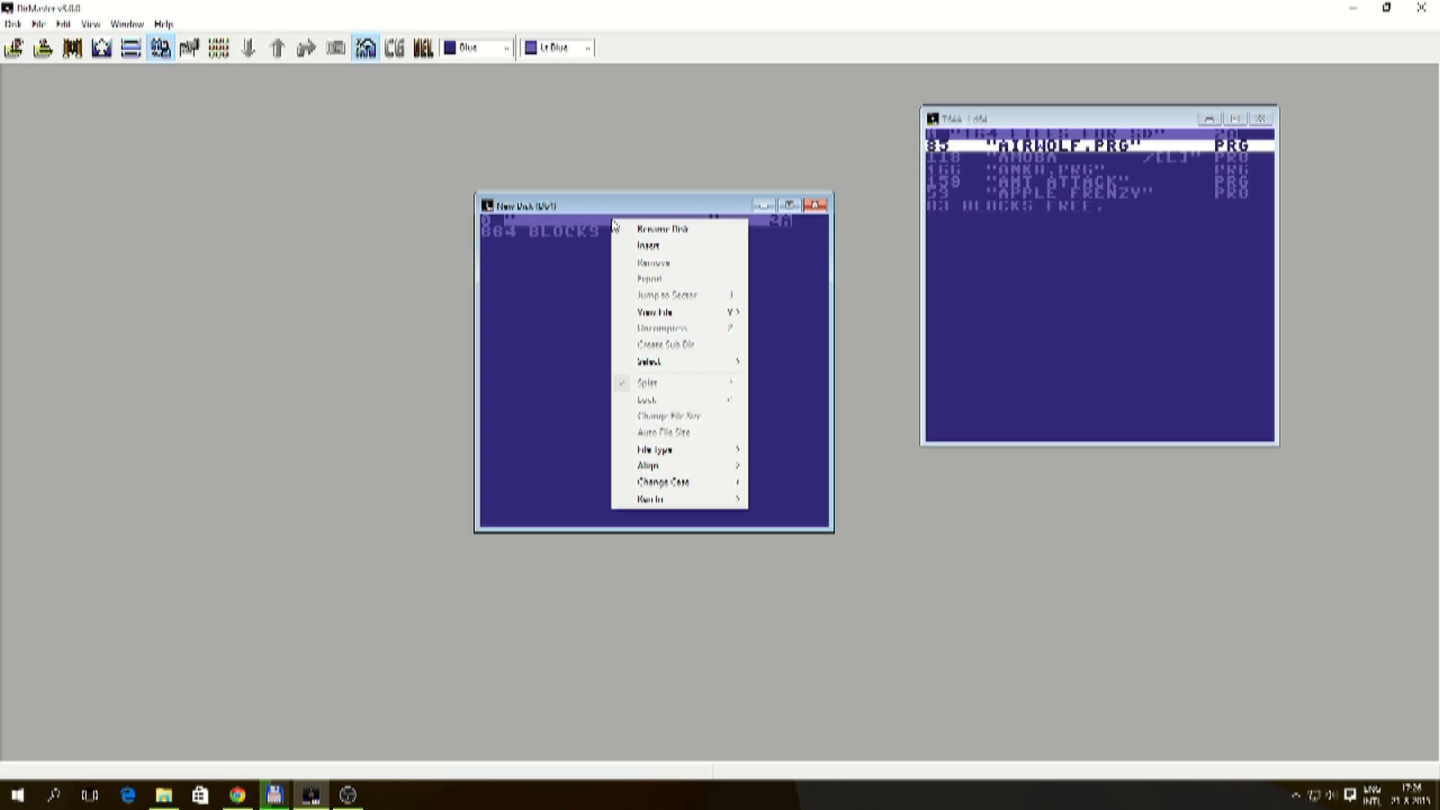
pyautogui.click(654, 228)
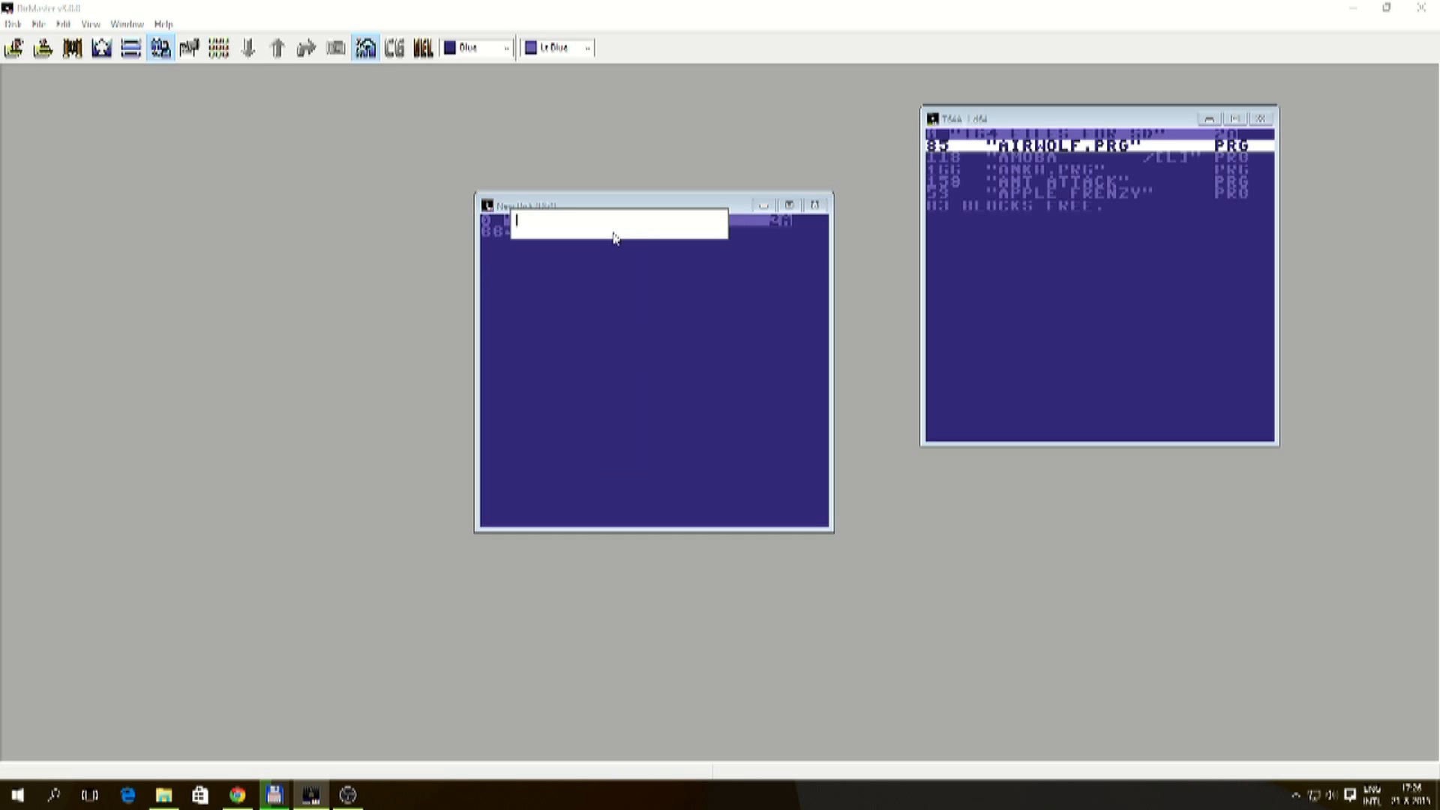
pyautogui.write('T64 FILES FOR SD')
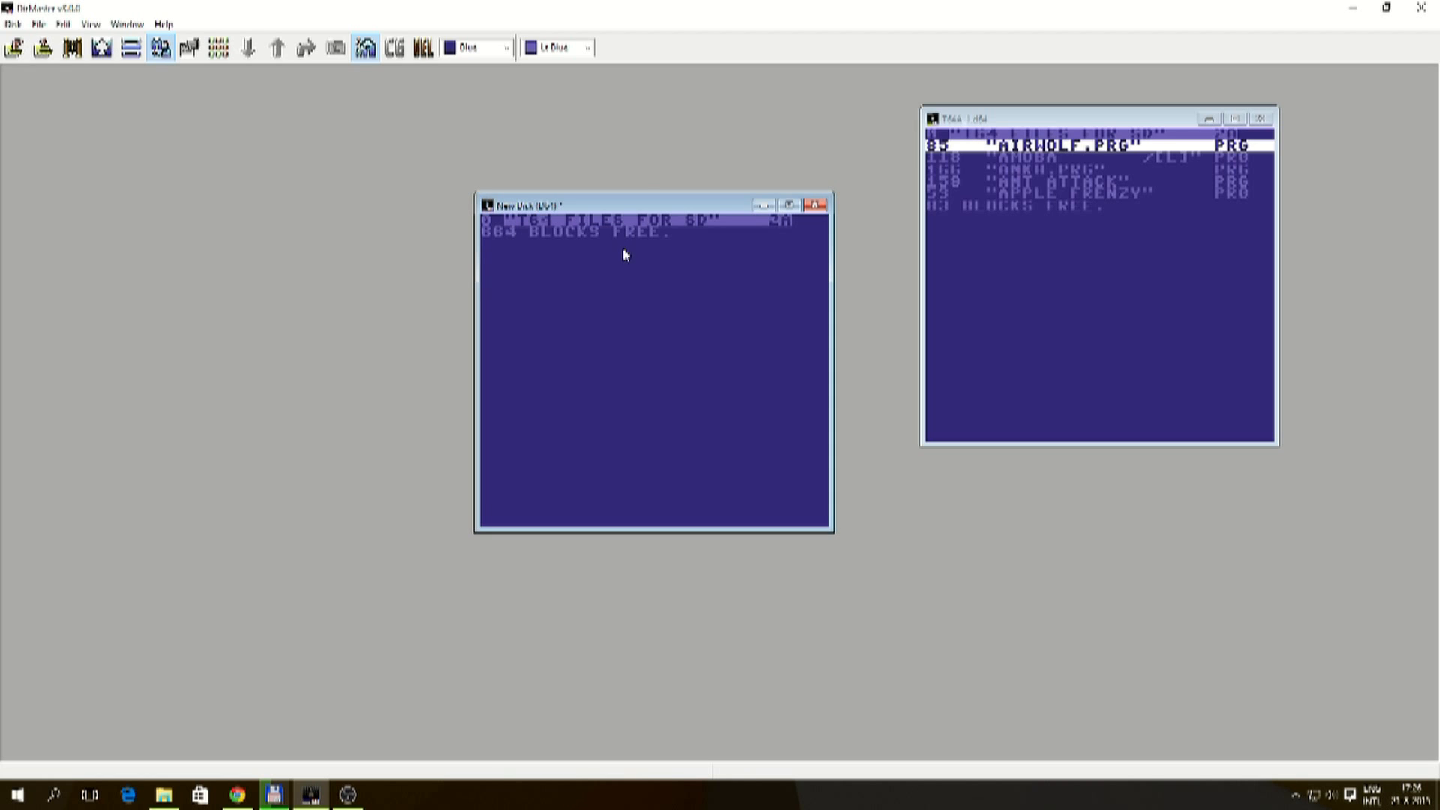
pyautogui.click(12, 24)
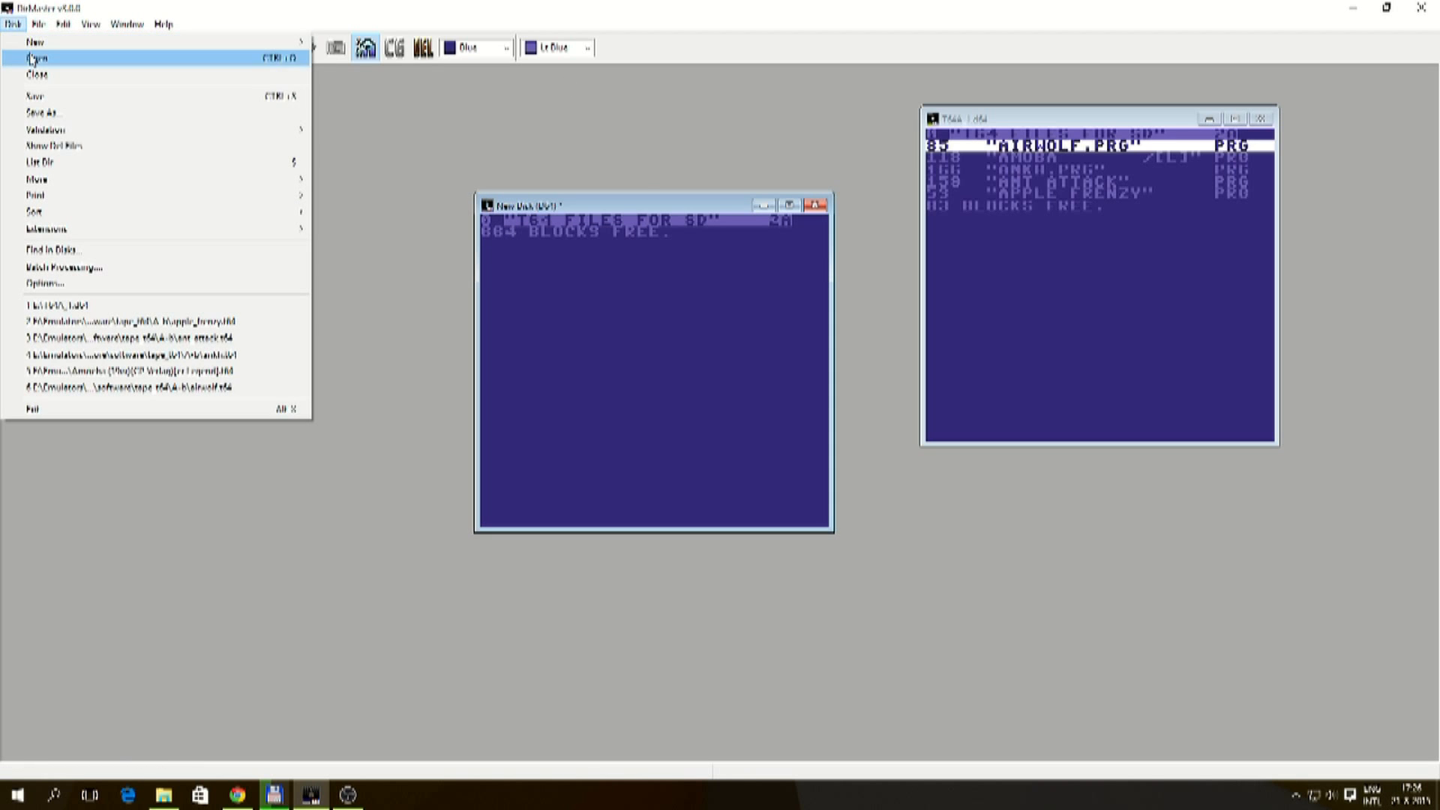
# - Browse the Open Disk dialog through Emulators and tape t64 into the A-b folder
pyautogui.click(38, 57)
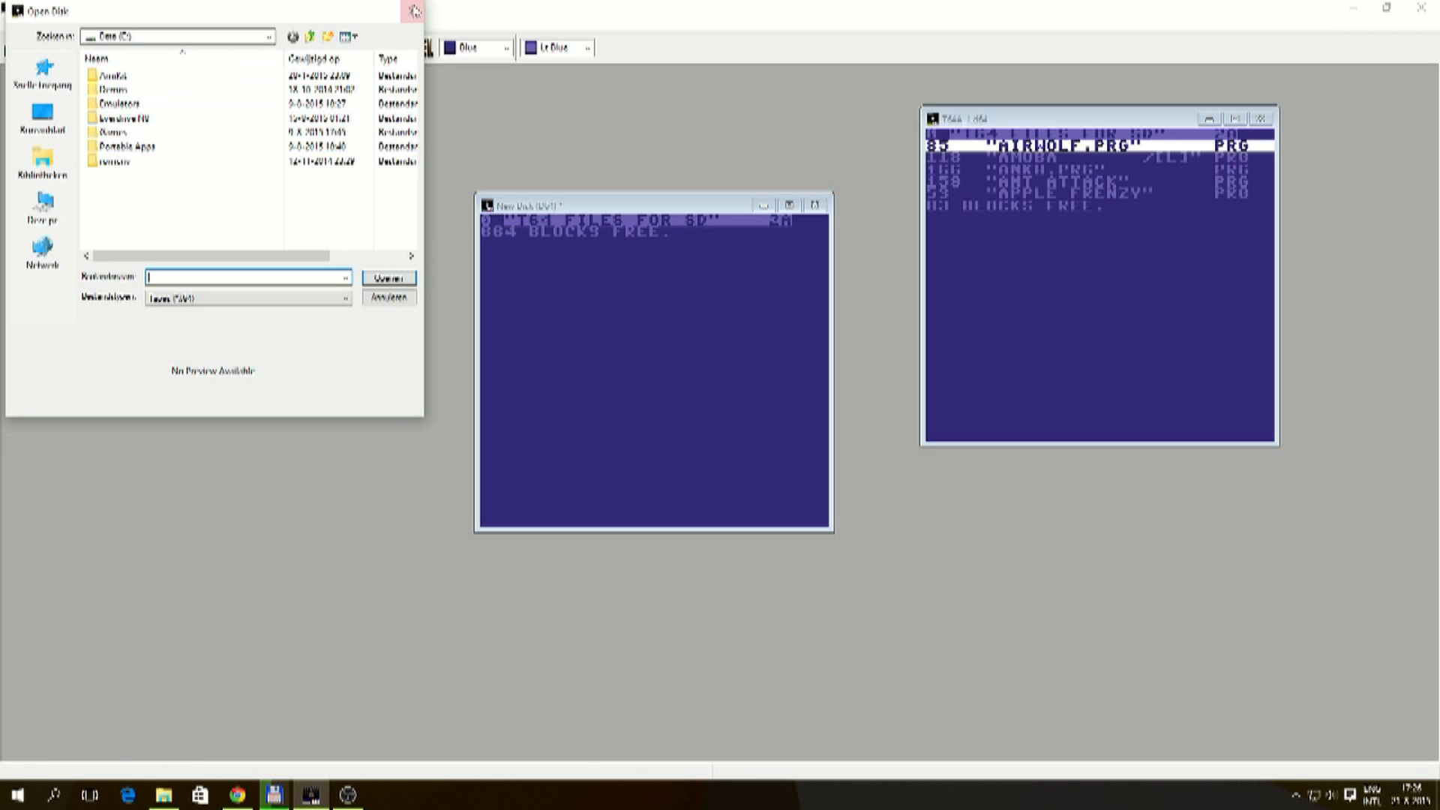
pyautogui.click(417, 12)
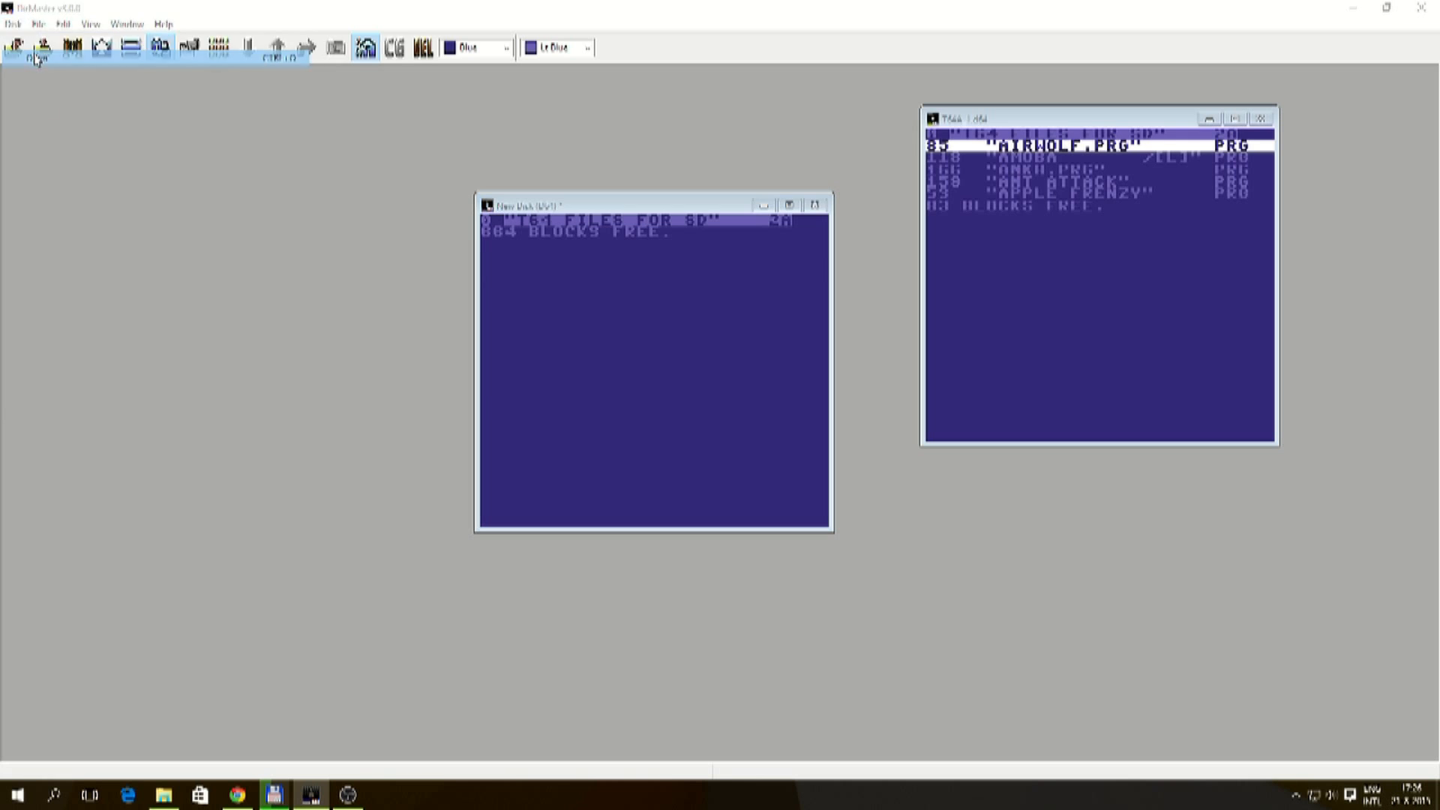
pyautogui.click(36, 51)
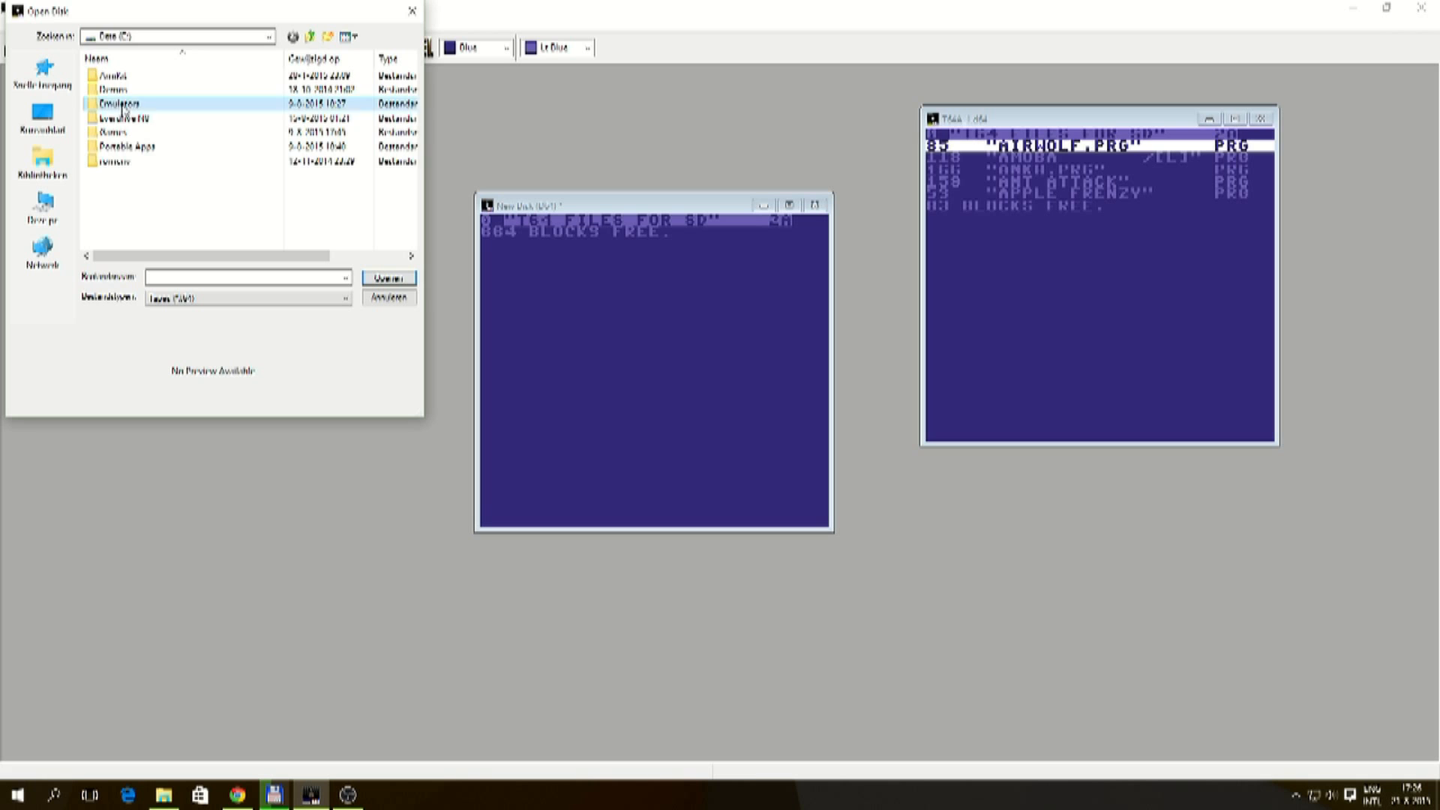
pyautogui.doubleClick(115, 101)
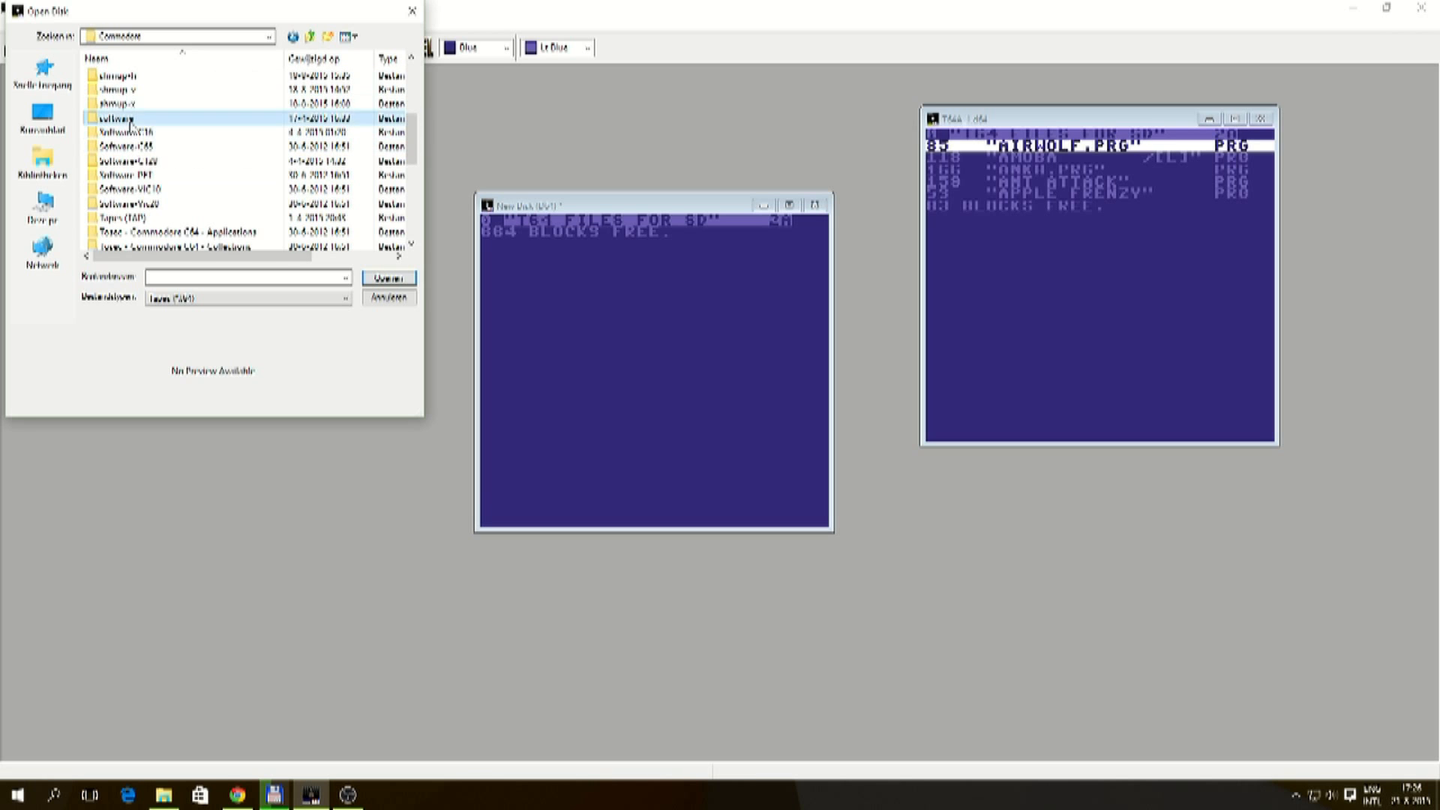
pyautogui.doubleClick(123, 118)
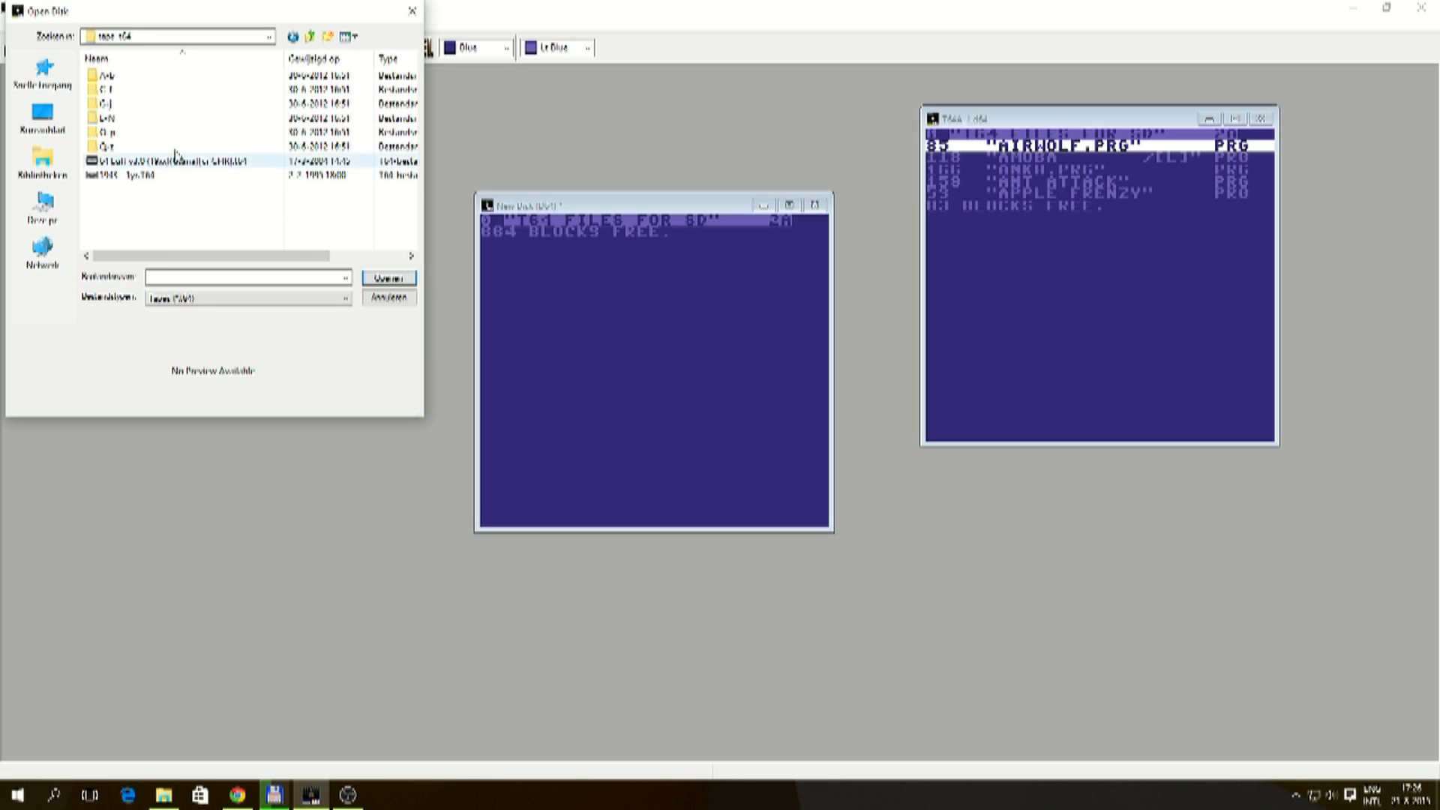
pyautogui.click(112, 75)
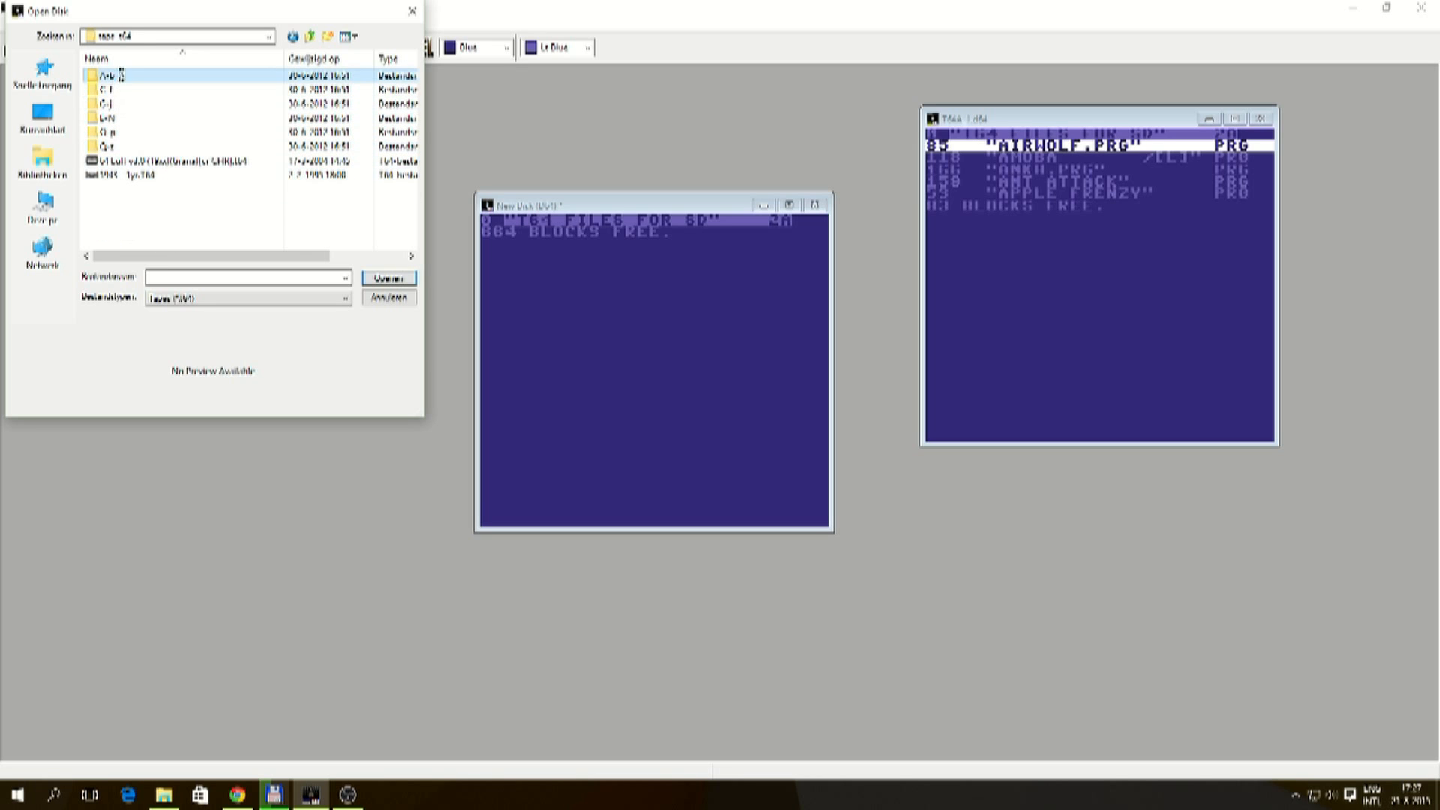
pyautogui.doubleClick(116, 69)
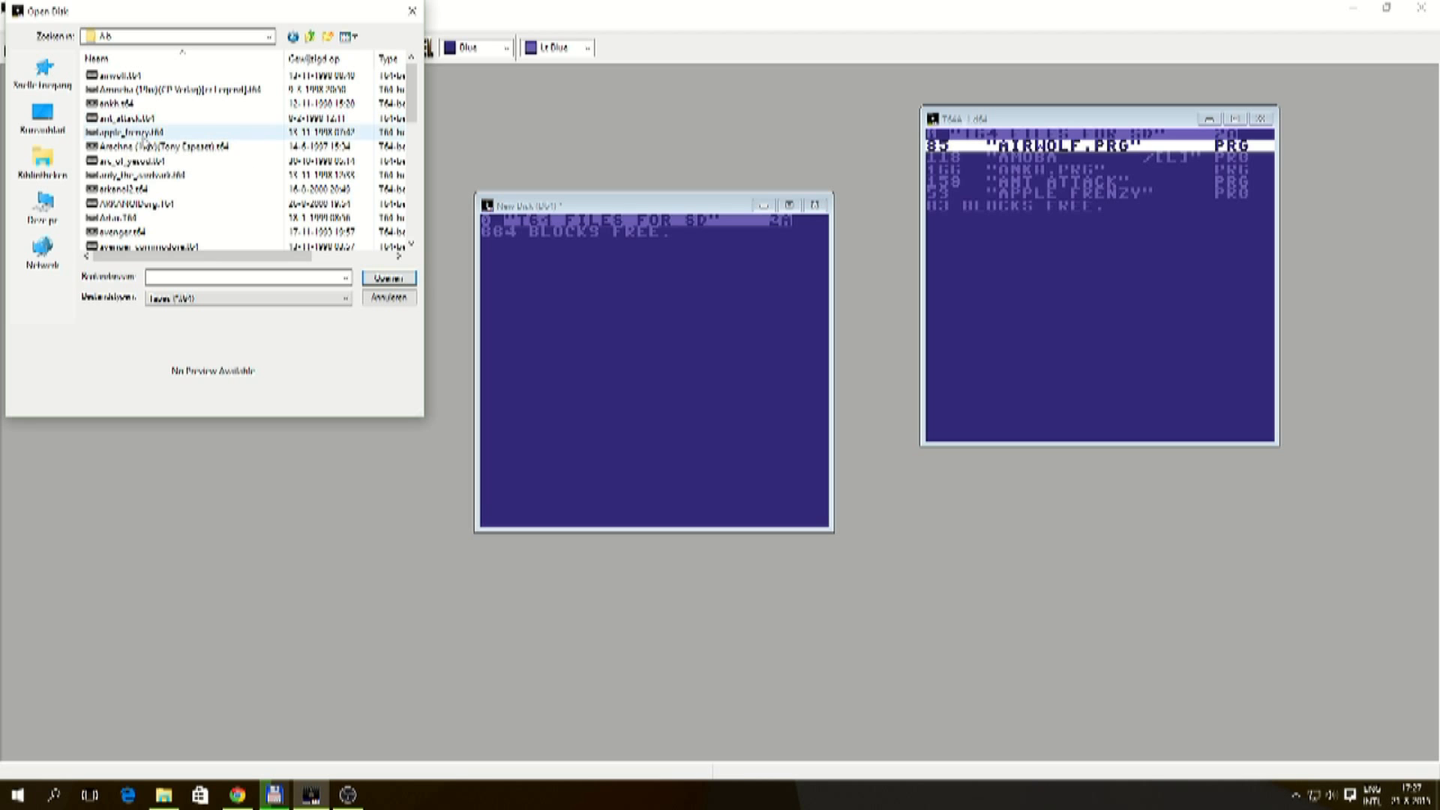
# - Copy ARACHNE and ARDY THE AAR.PRG from their tapes onto the second disk
pyautogui.click(153, 144)
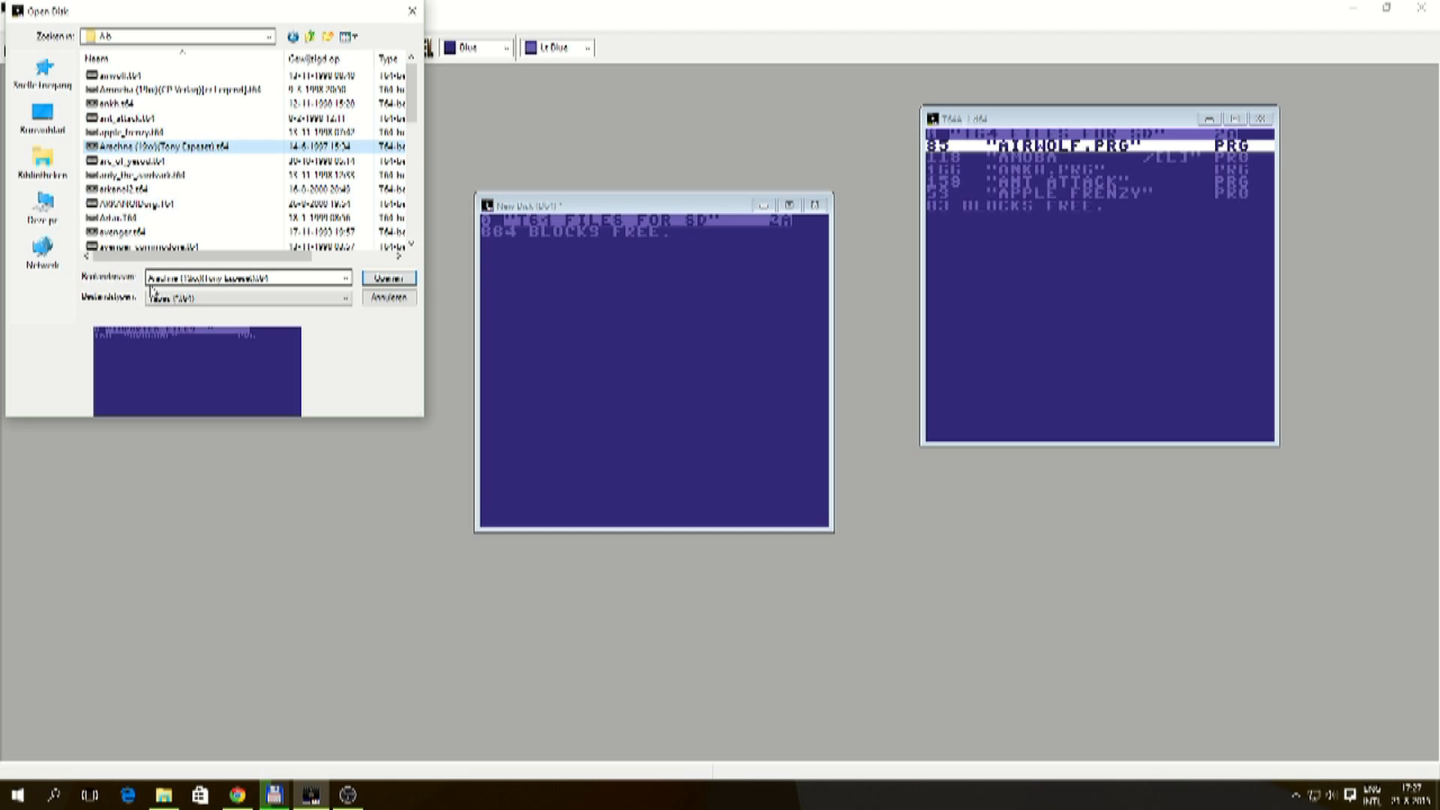
pyautogui.click(389, 277)
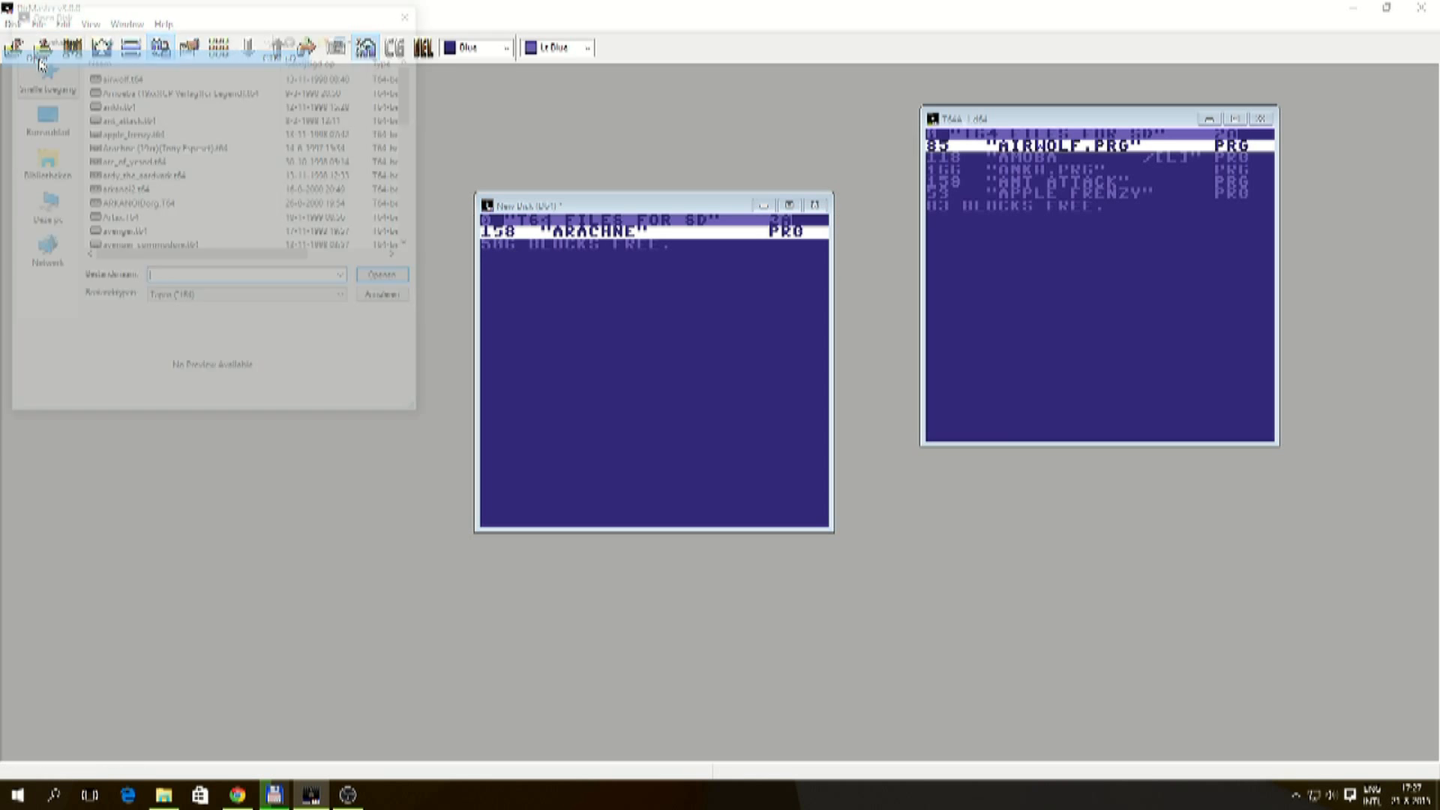
pyautogui.click(135, 165)
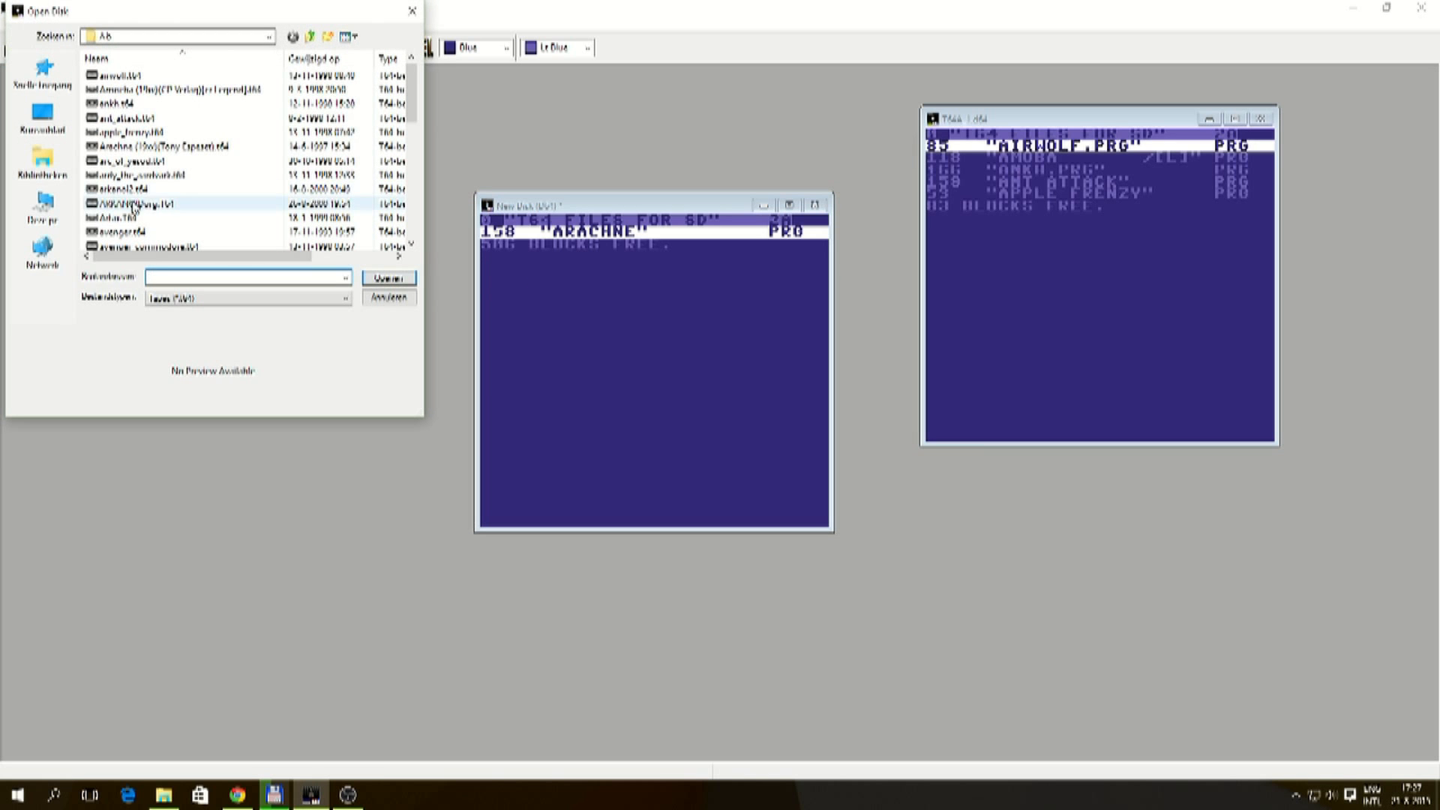
pyautogui.click(138, 174)
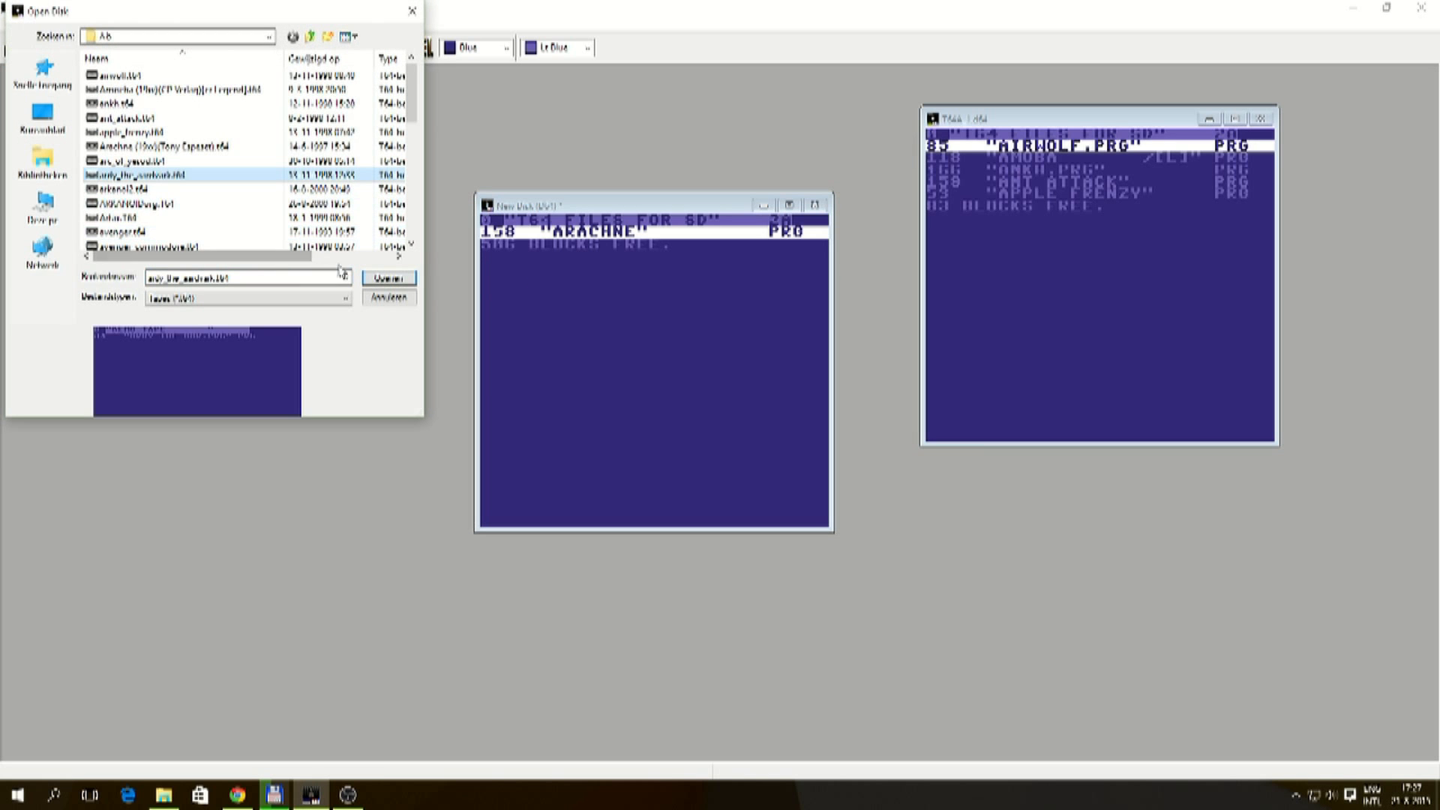
pyautogui.click(389, 277)
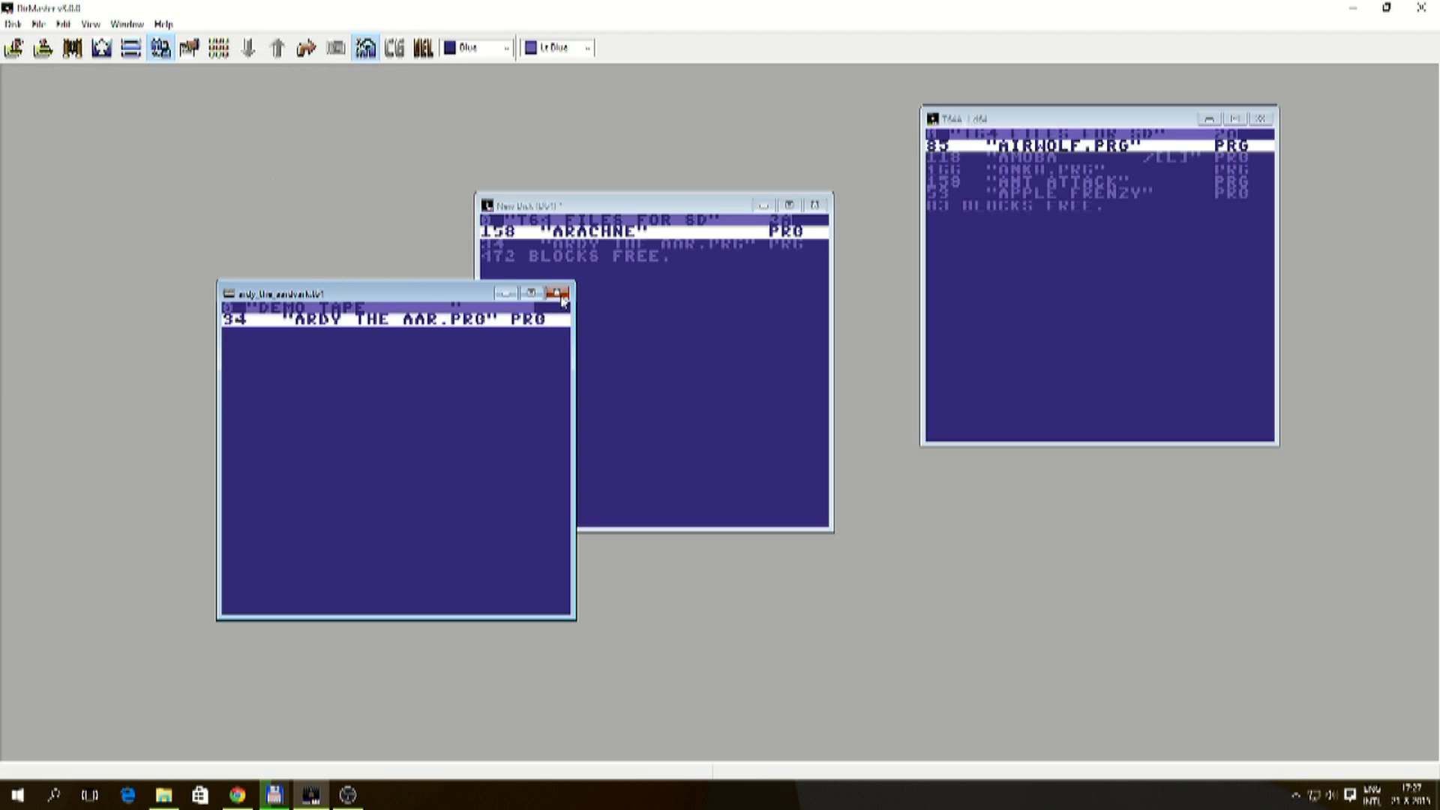
# - Close the Andy the Aardvark tape and open another A-b tape showing its DEMO TAPE header
pyautogui.click(12, 24)
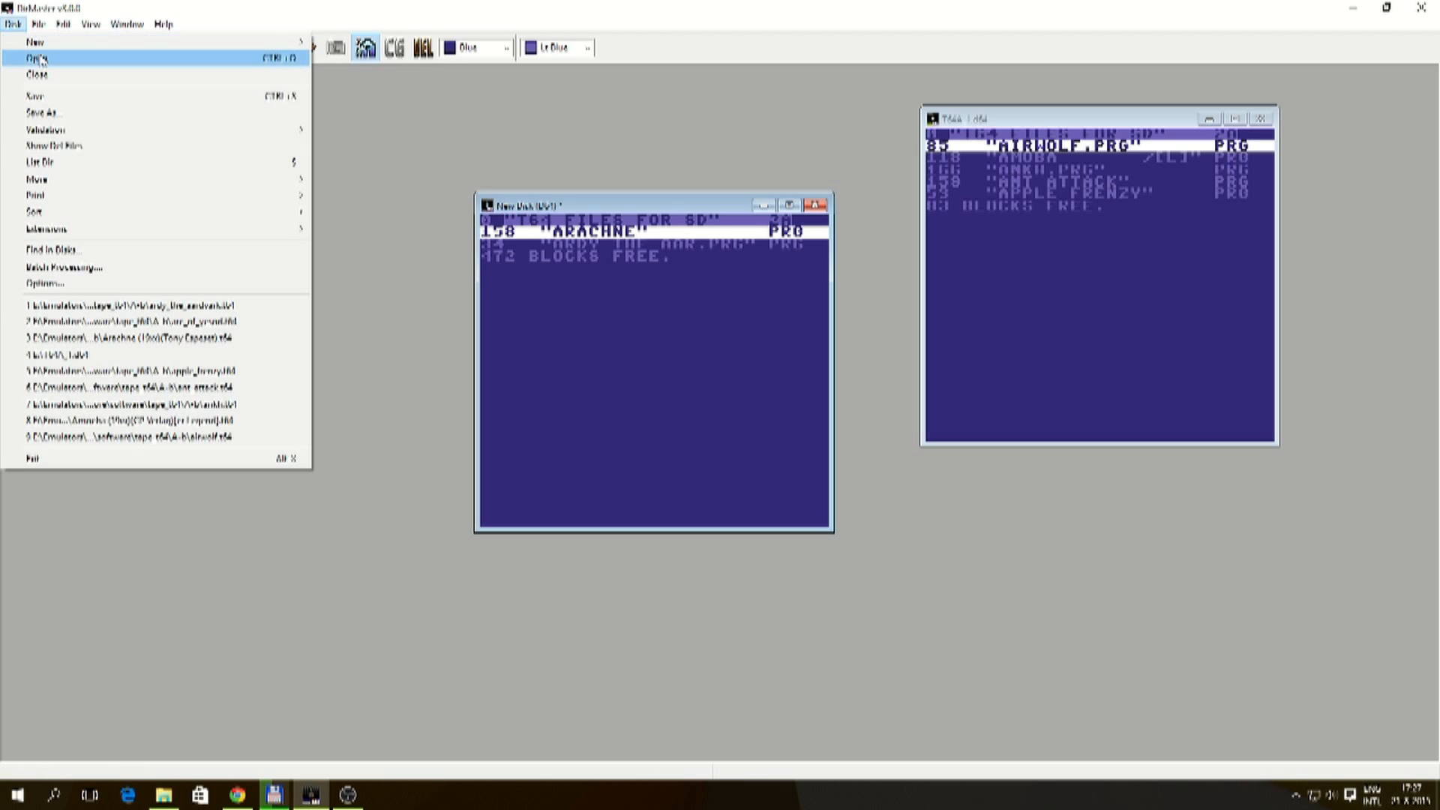
pyautogui.click(36, 56)
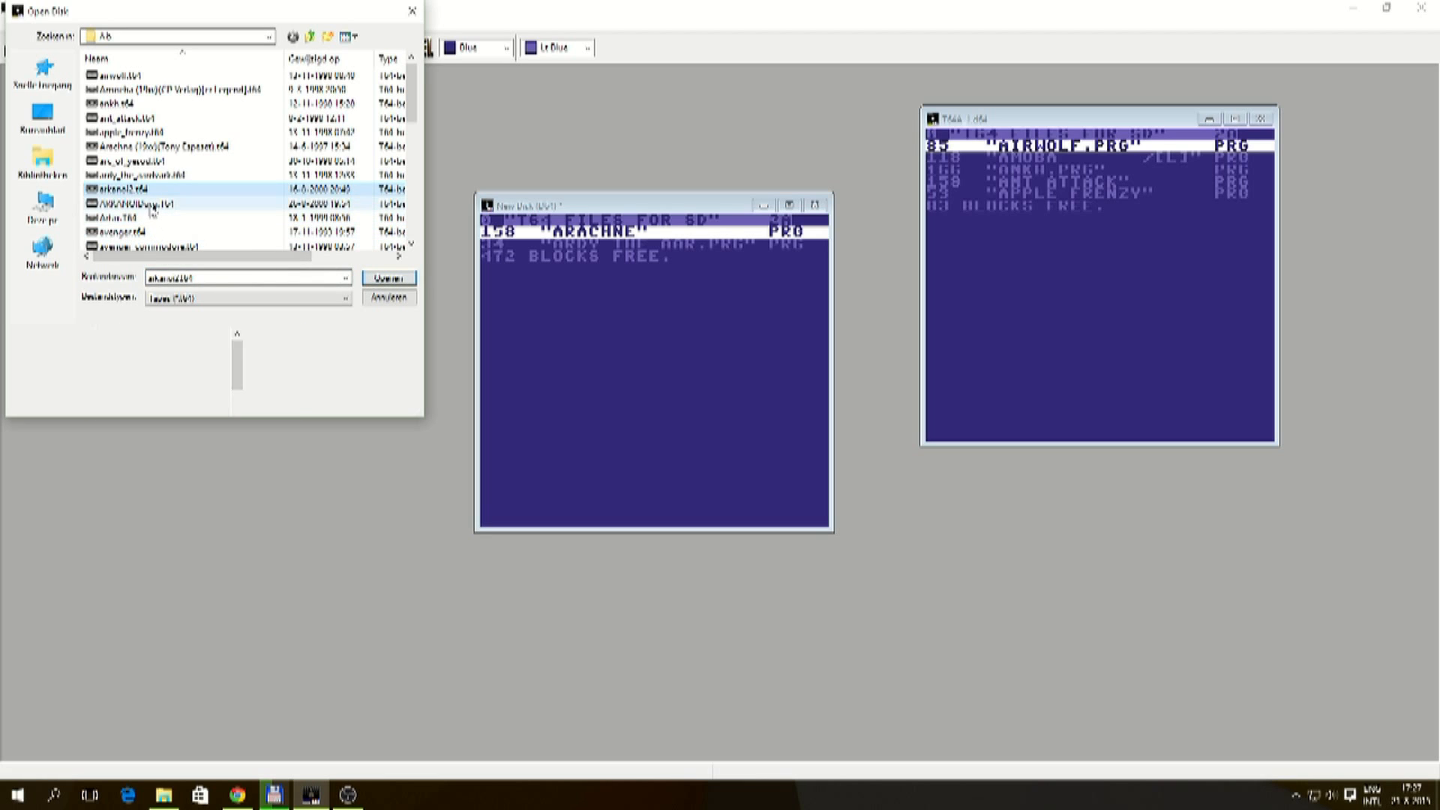
pyautogui.click(135, 204)
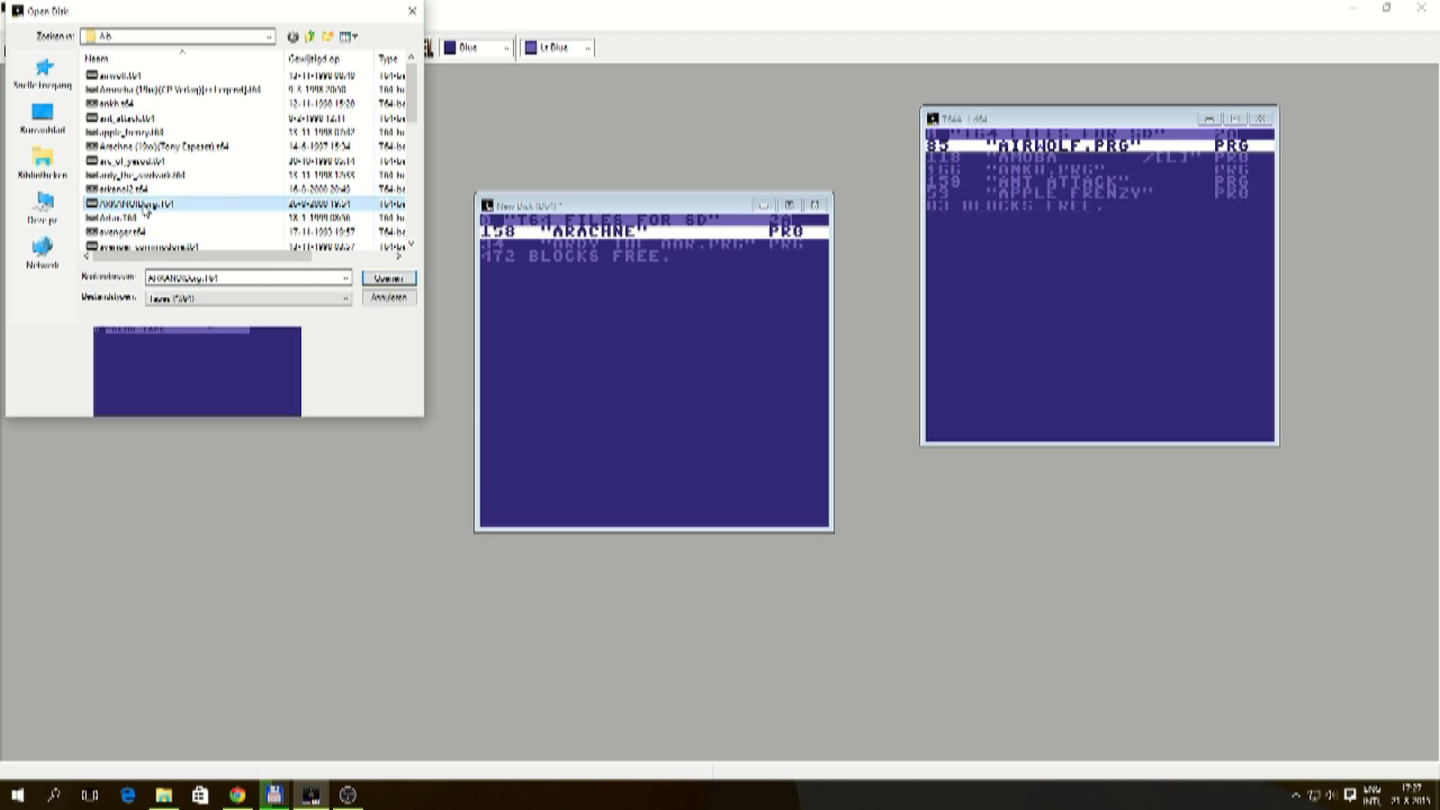
pyautogui.click(113, 189)
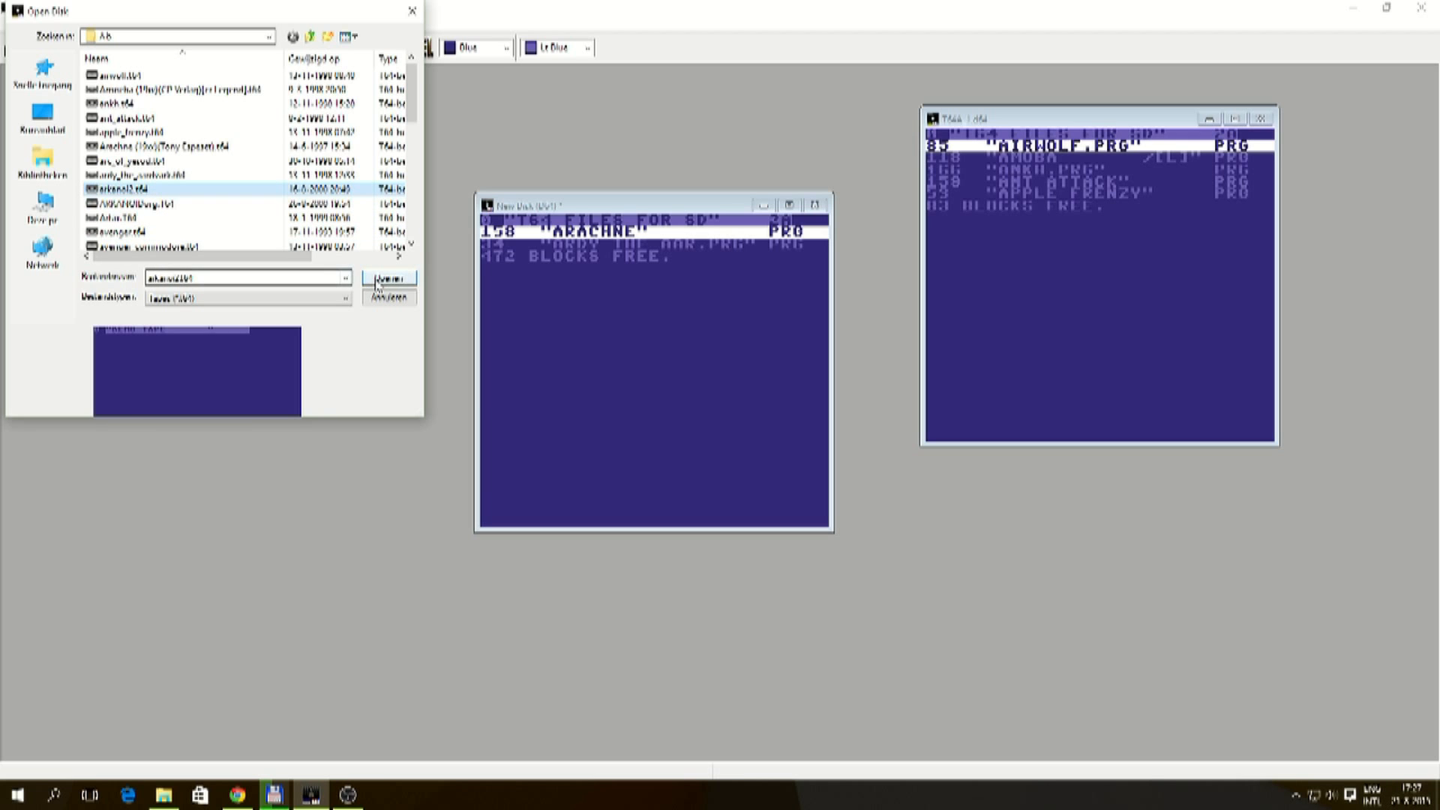
pyautogui.click(389, 275)
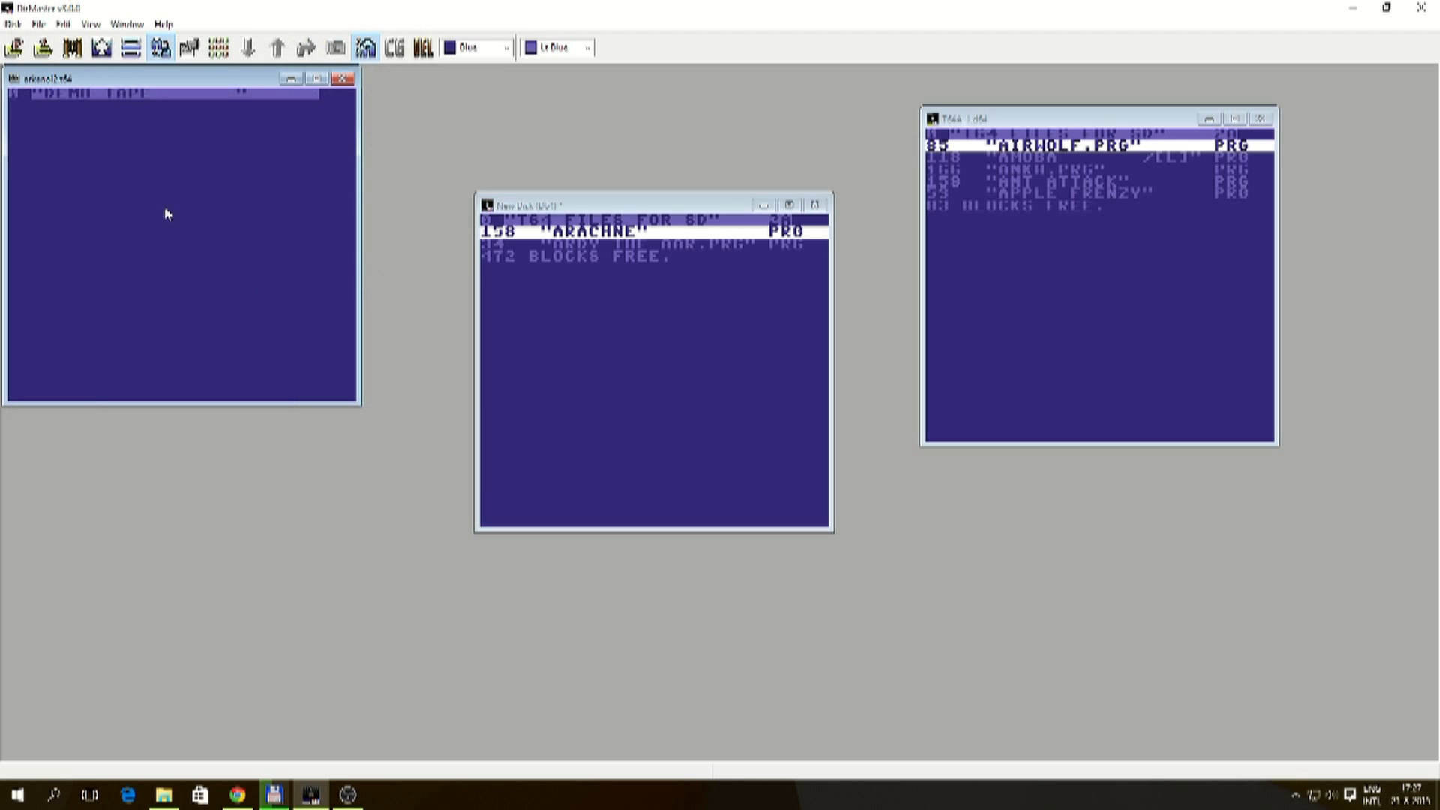
pyautogui.rightClick(166, 213)
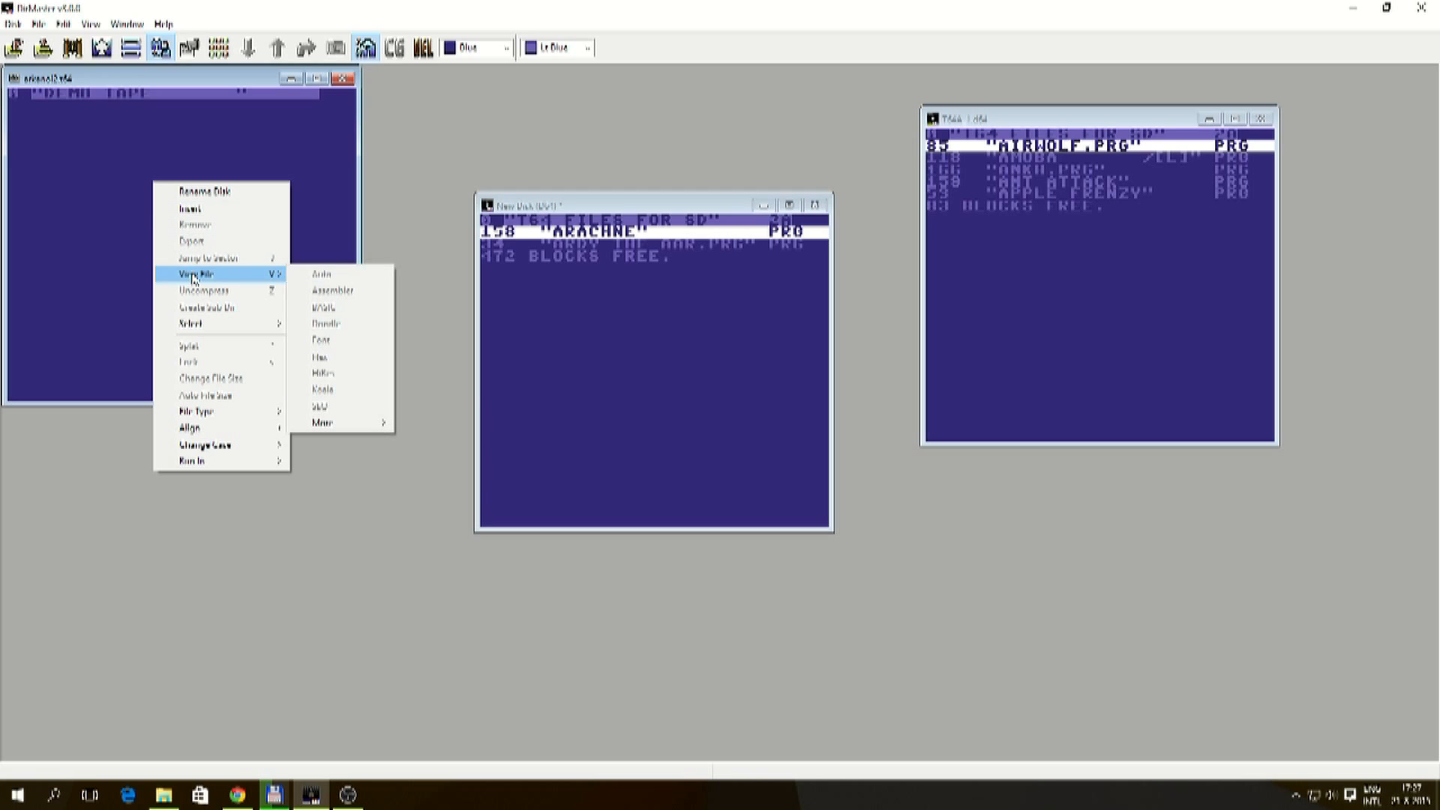
pyautogui.click(329, 421)
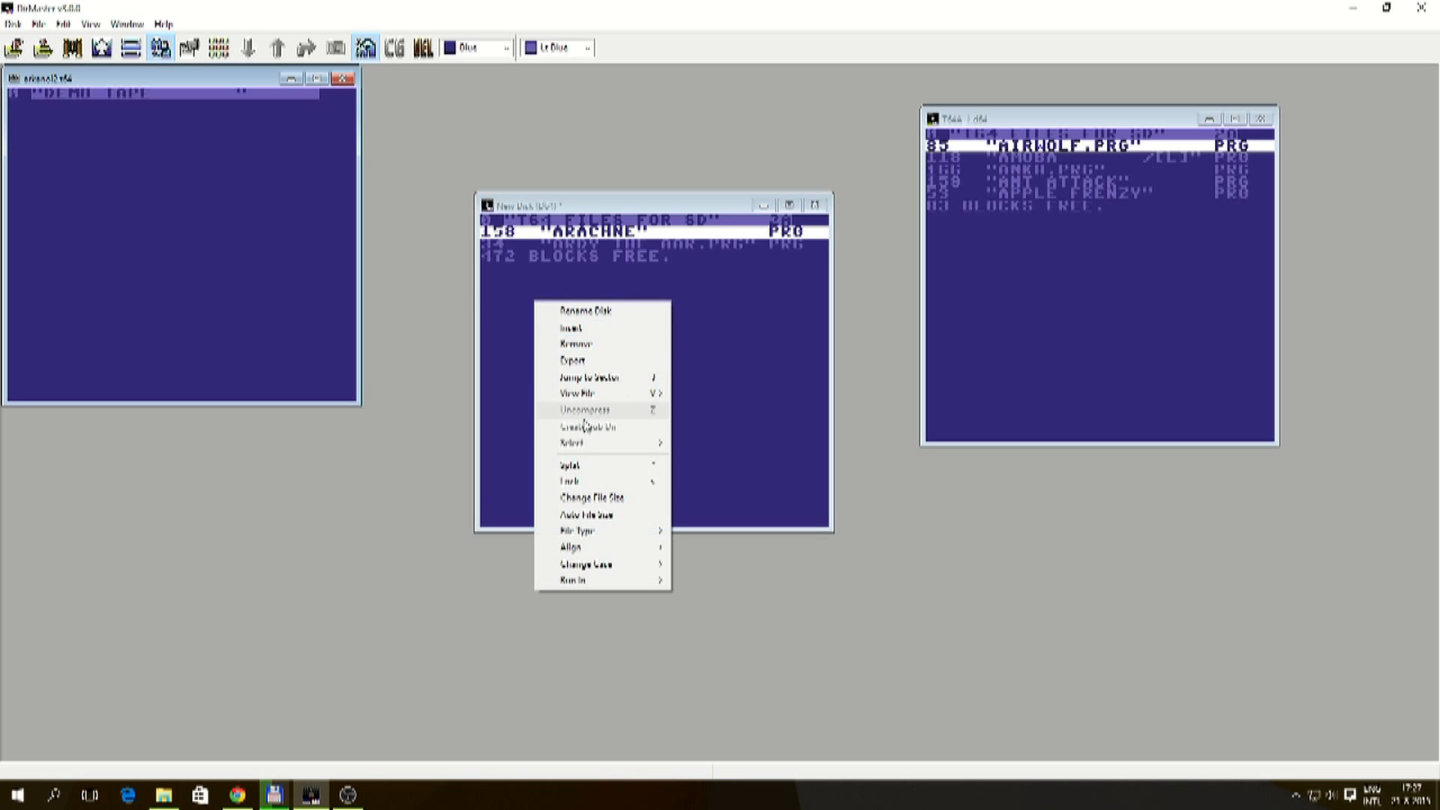
pyautogui.moveTo(600, 344)
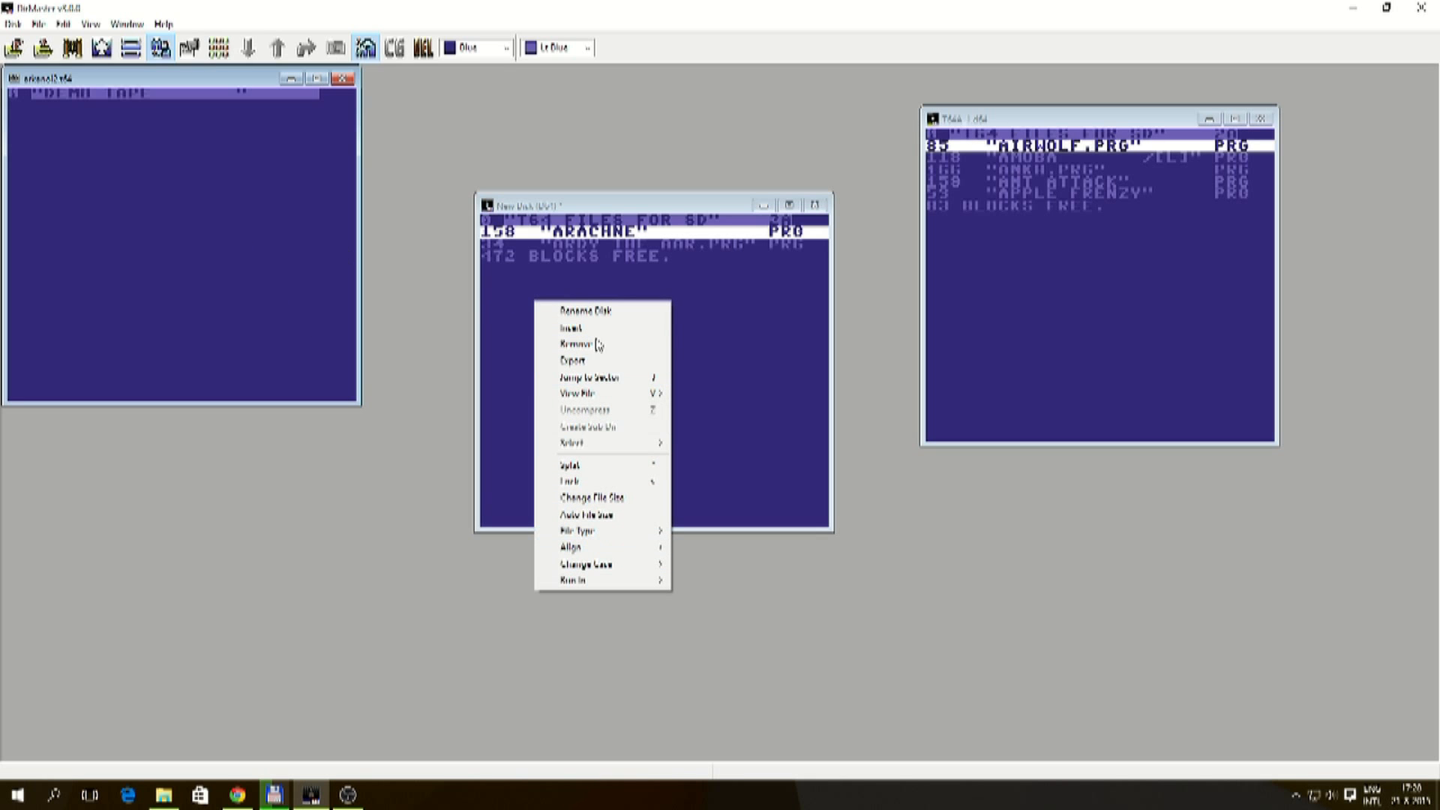
pyautogui.moveTo(282, 228)
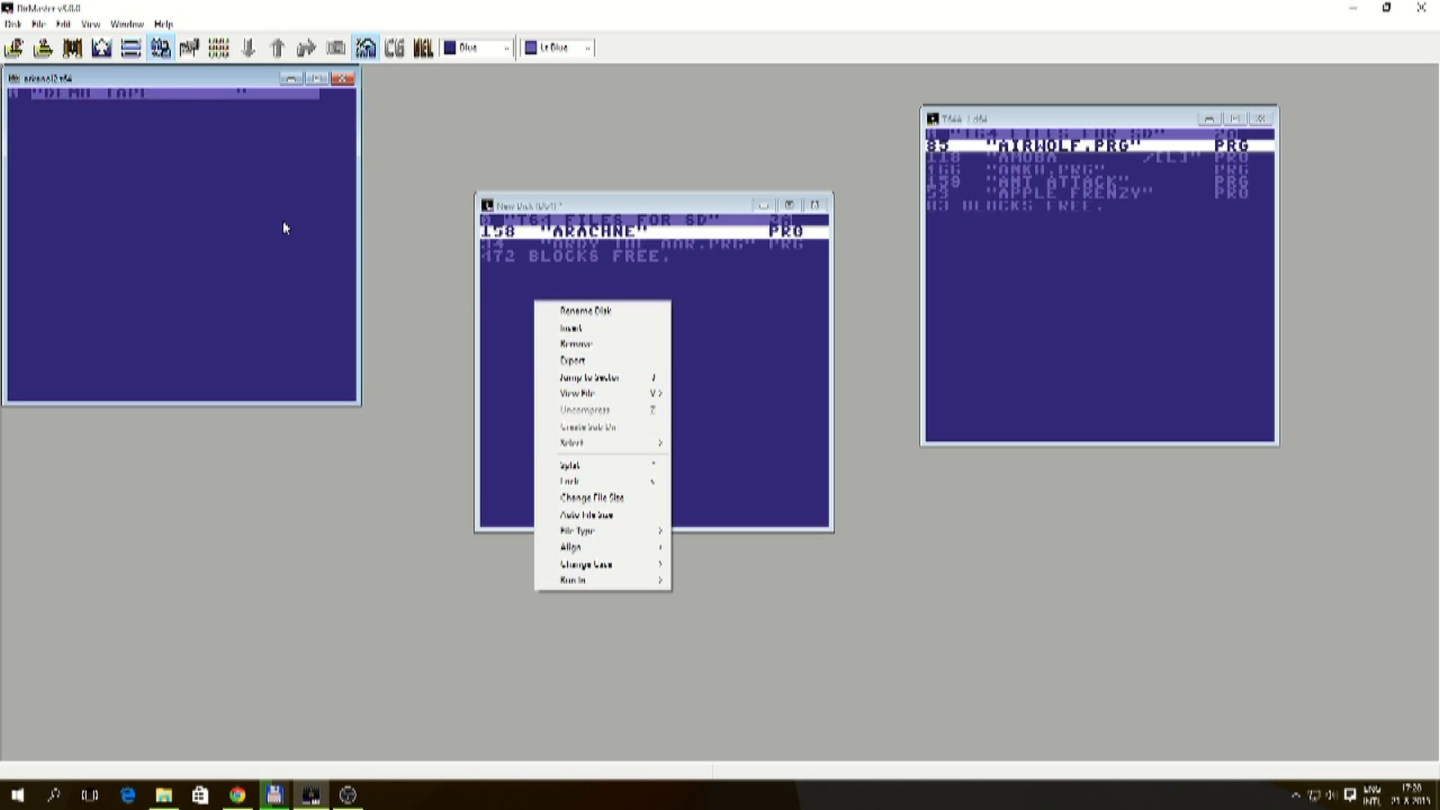
pyautogui.moveTo(658, 180)
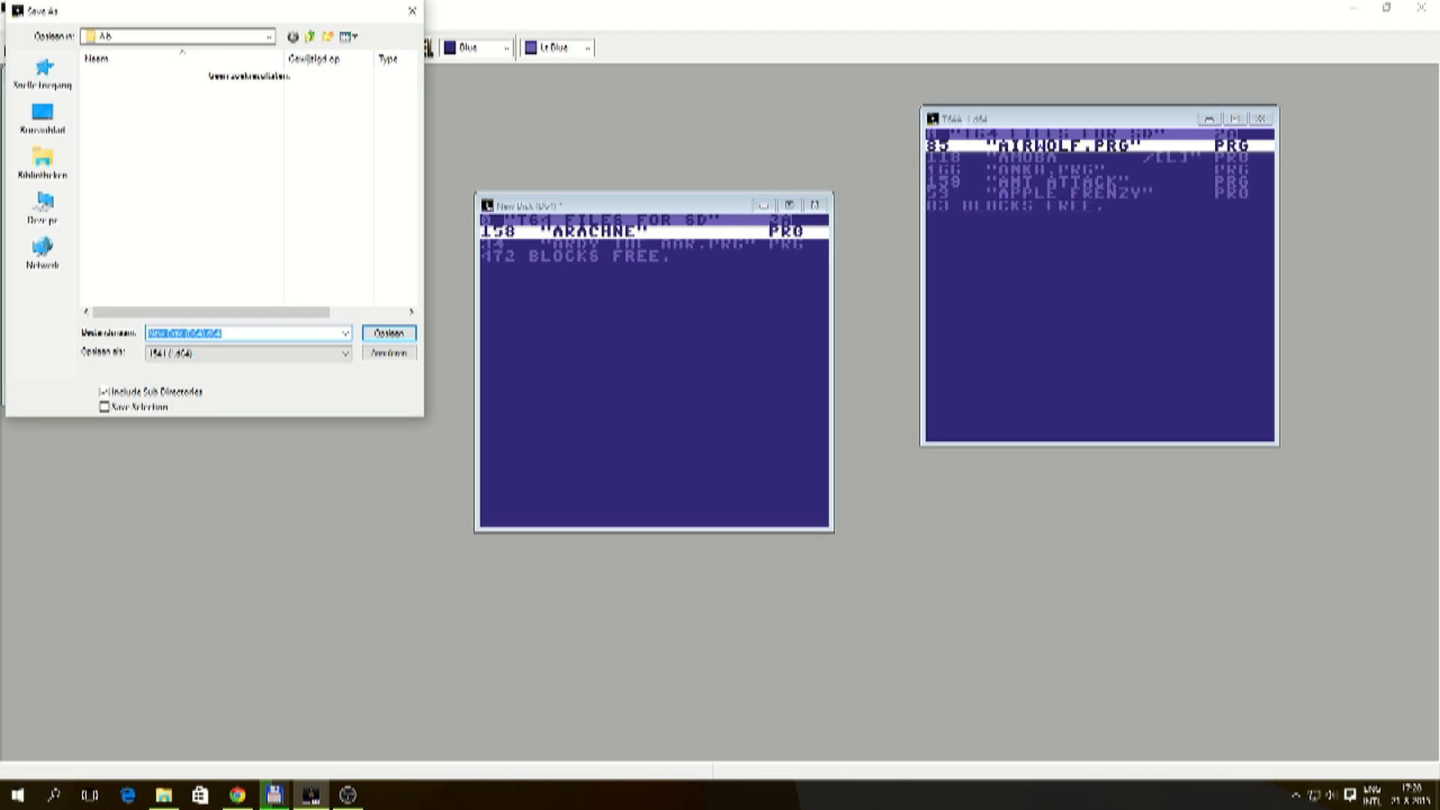
pyautogui.moveTo(1015, 213)
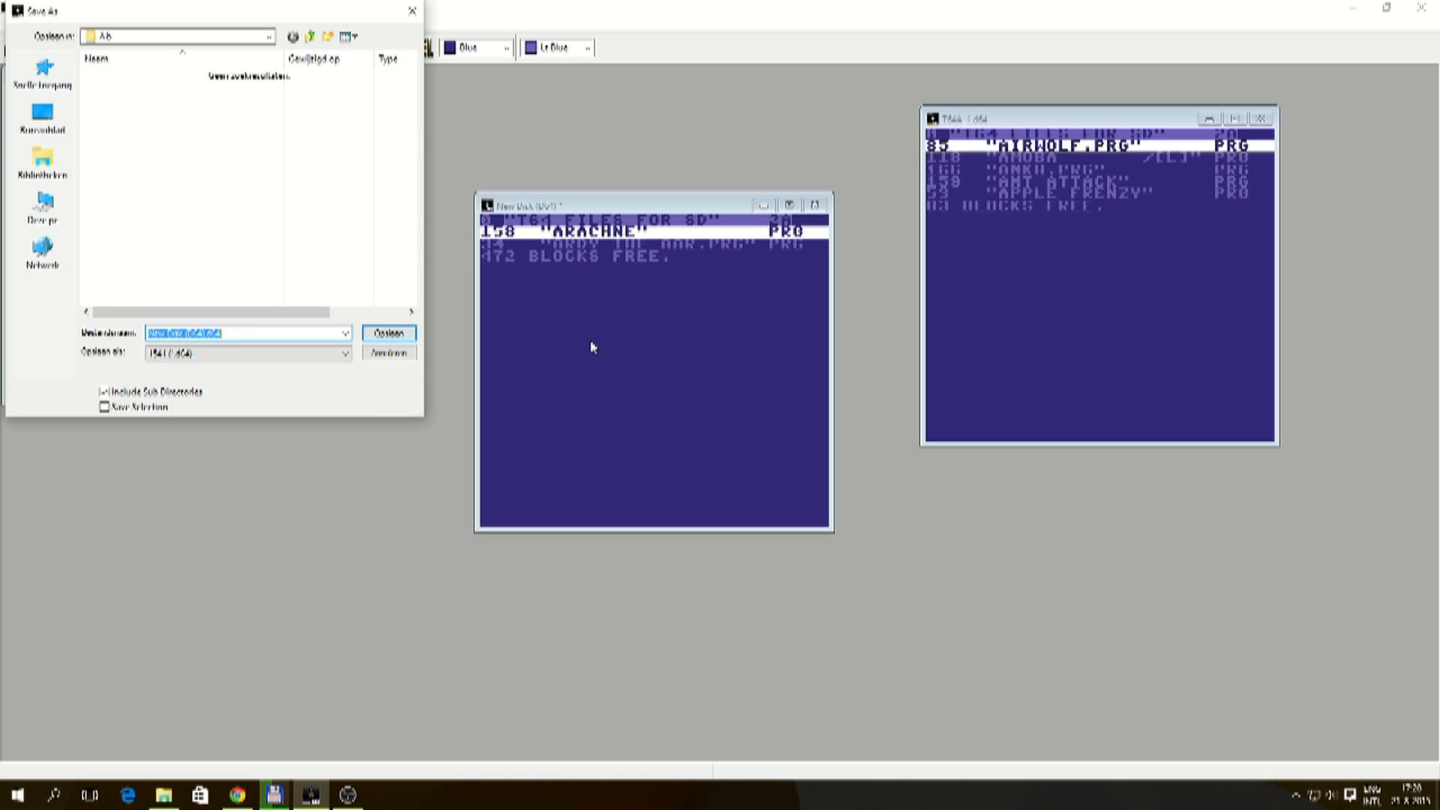
pyautogui.moveTo(586, 347)
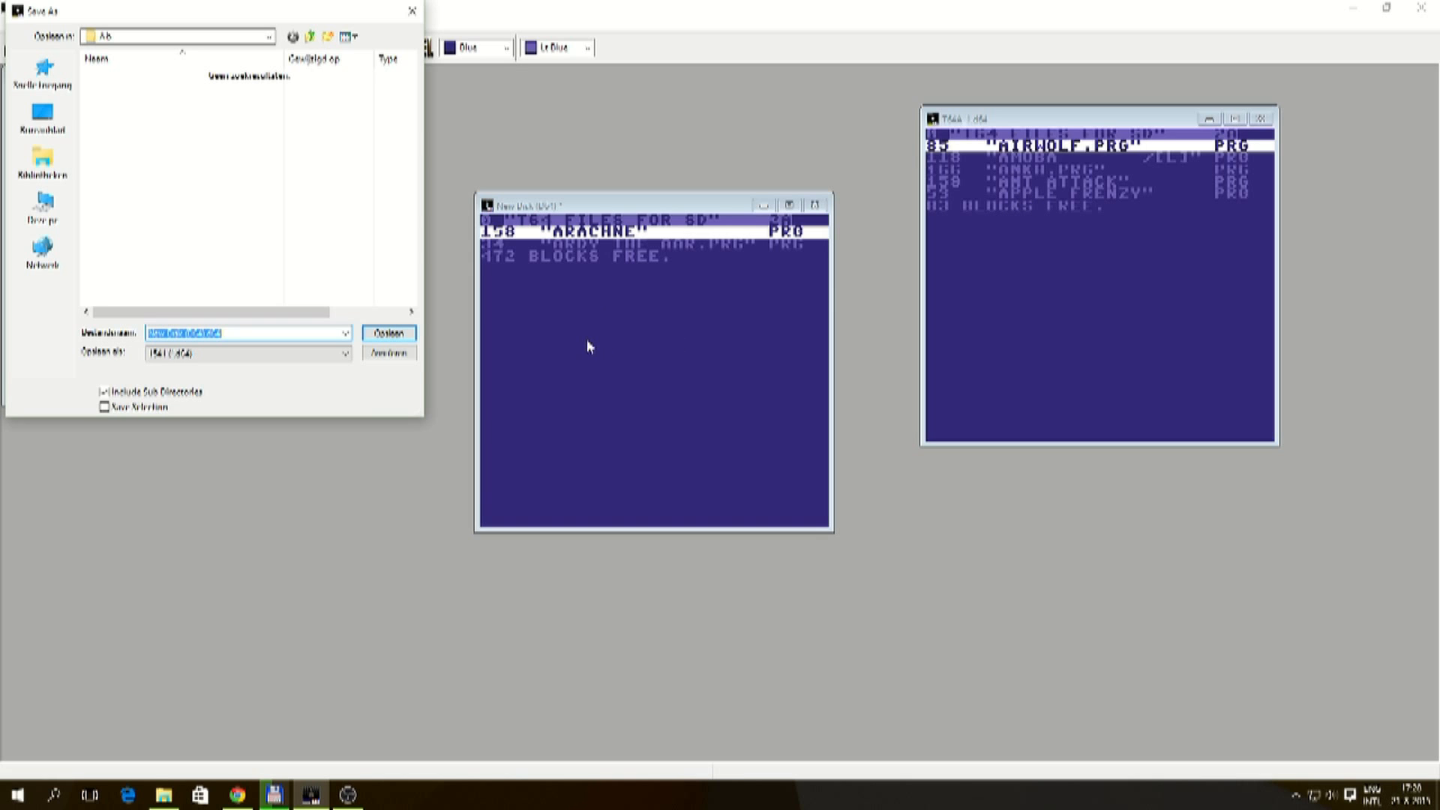